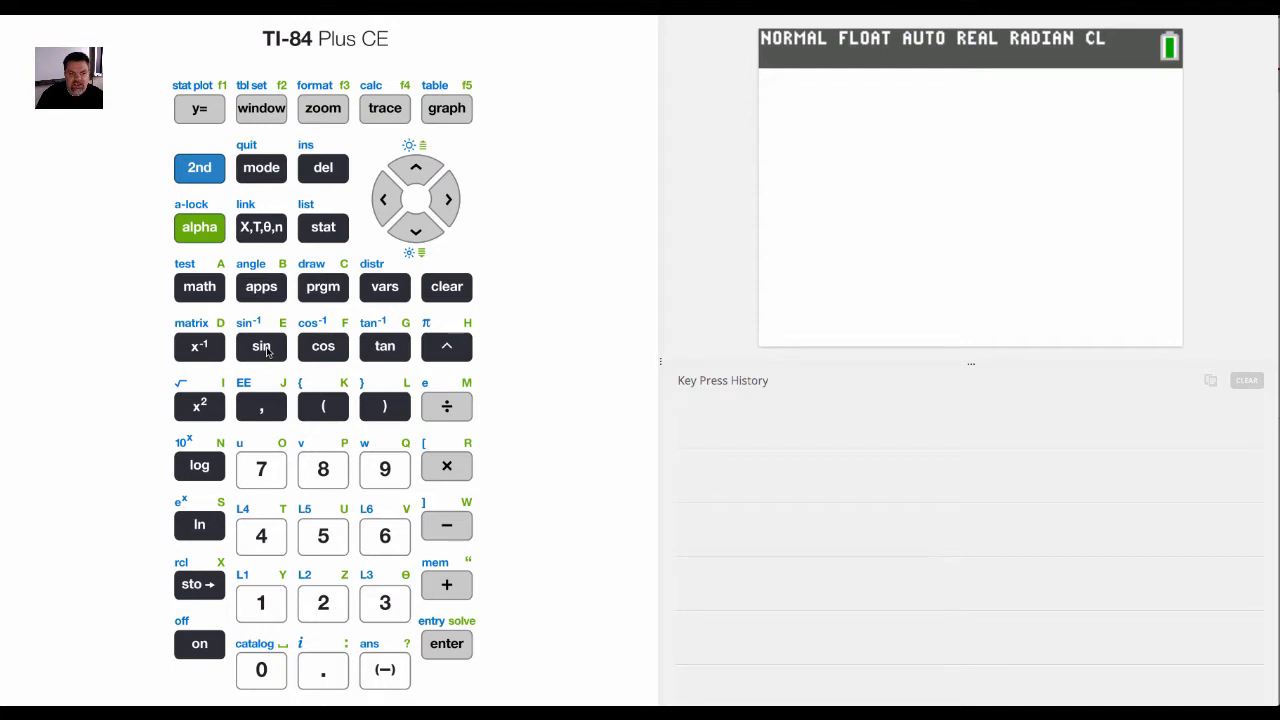
- Try nested trig and reciprocal sine expressions on the home screen, then erase them
{"action": "left_click", "coordinate": [260, 346]}
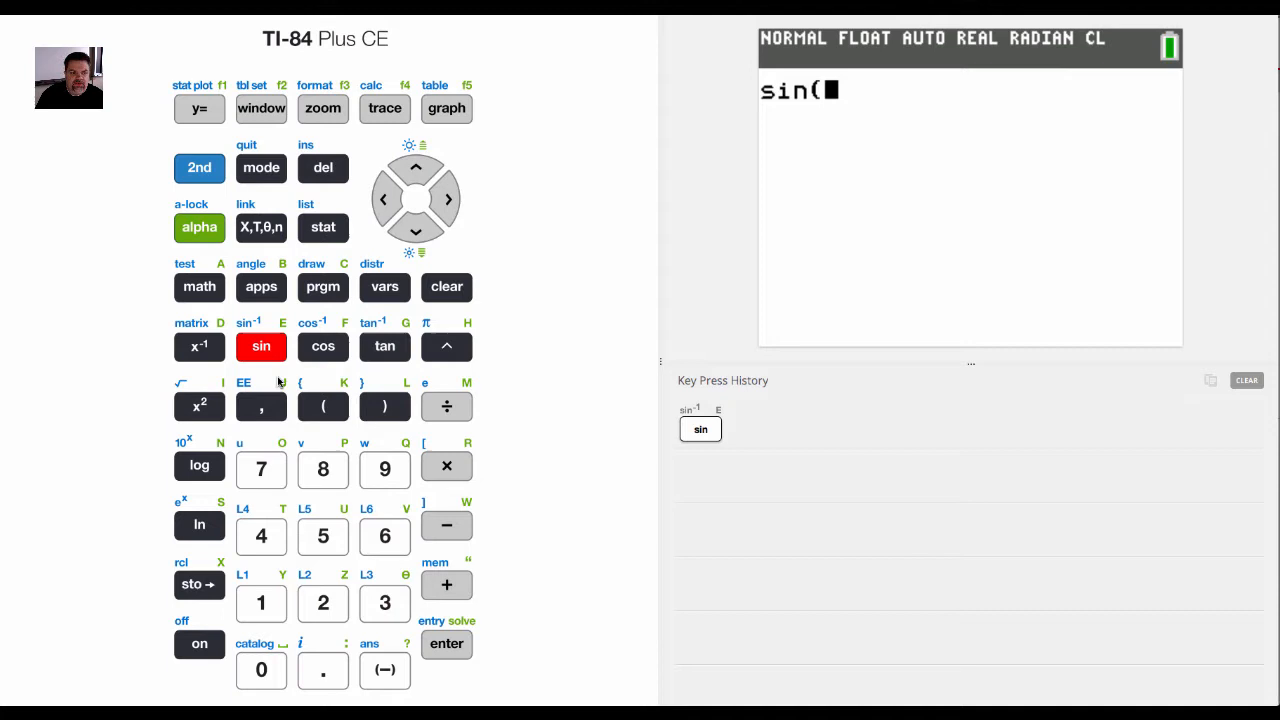
{"action": "left_click", "coordinate": [384, 346]}
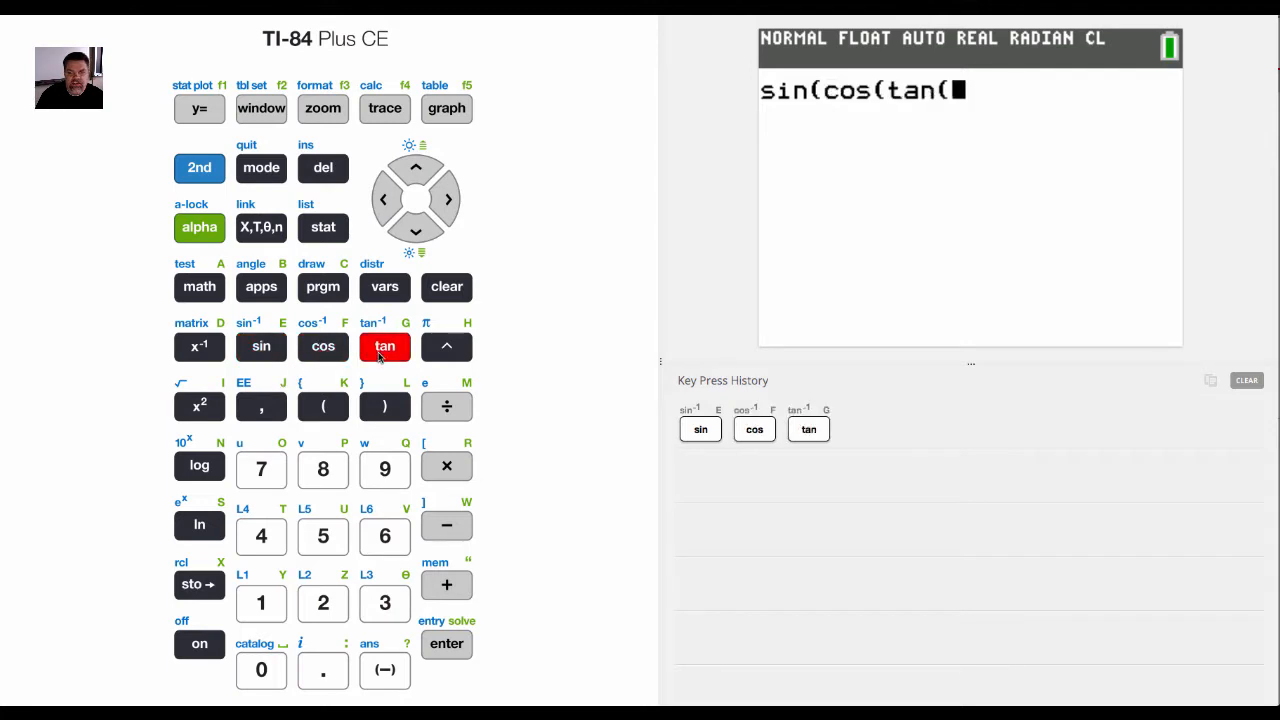
{"action": "left_click", "coordinate": [446, 288]}
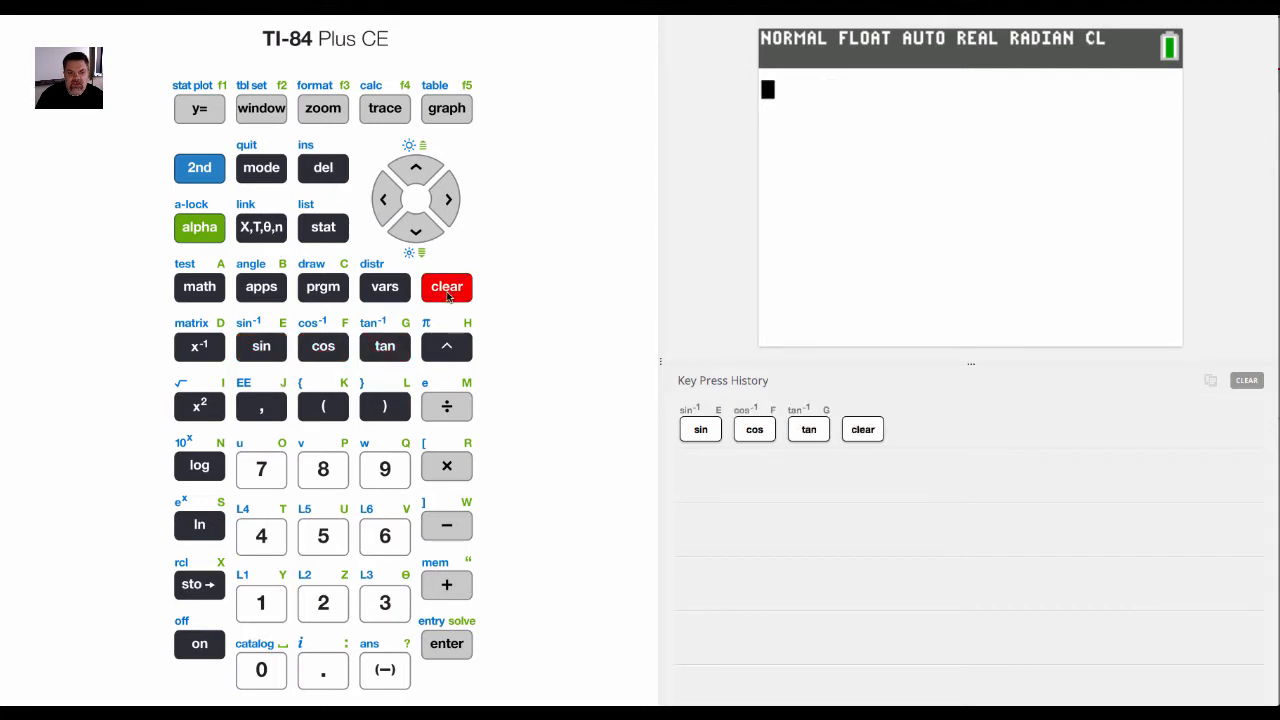
{"action": "left_click", "coordinate": [446, 288]}
{"action": "type", "text": "1"}
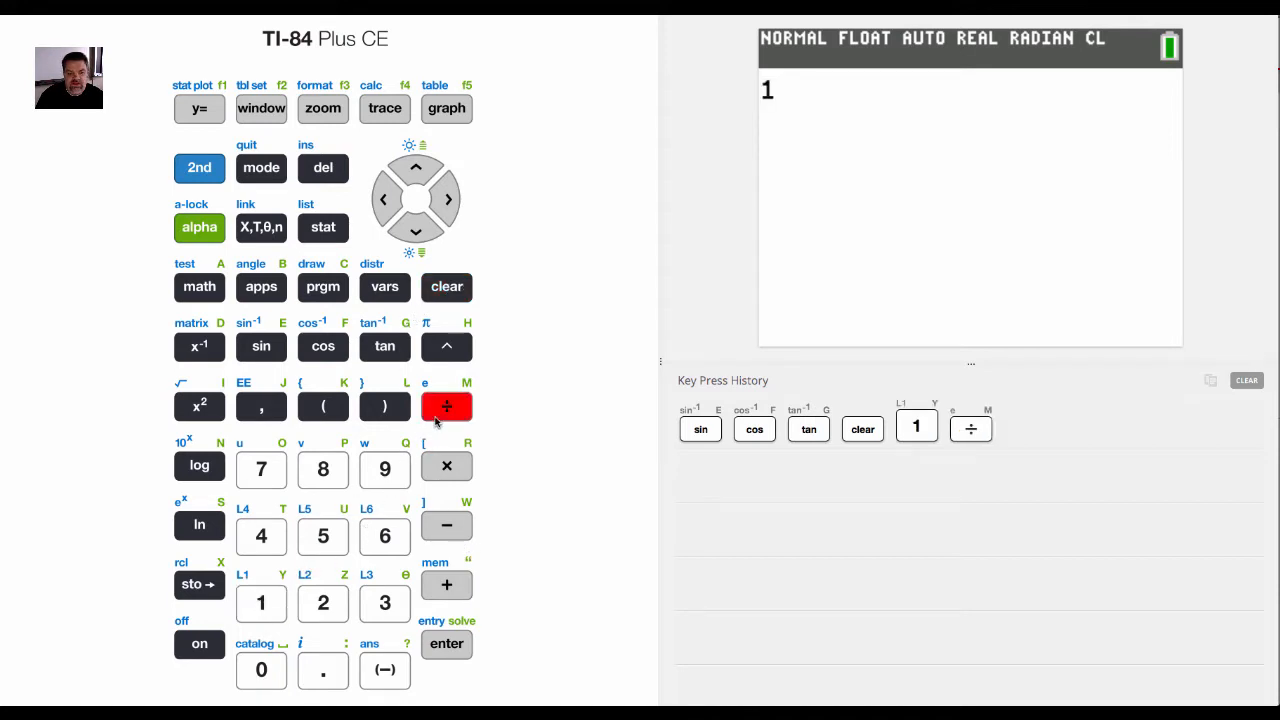
{"action": "left_click", "coordinate": [384, 404]}
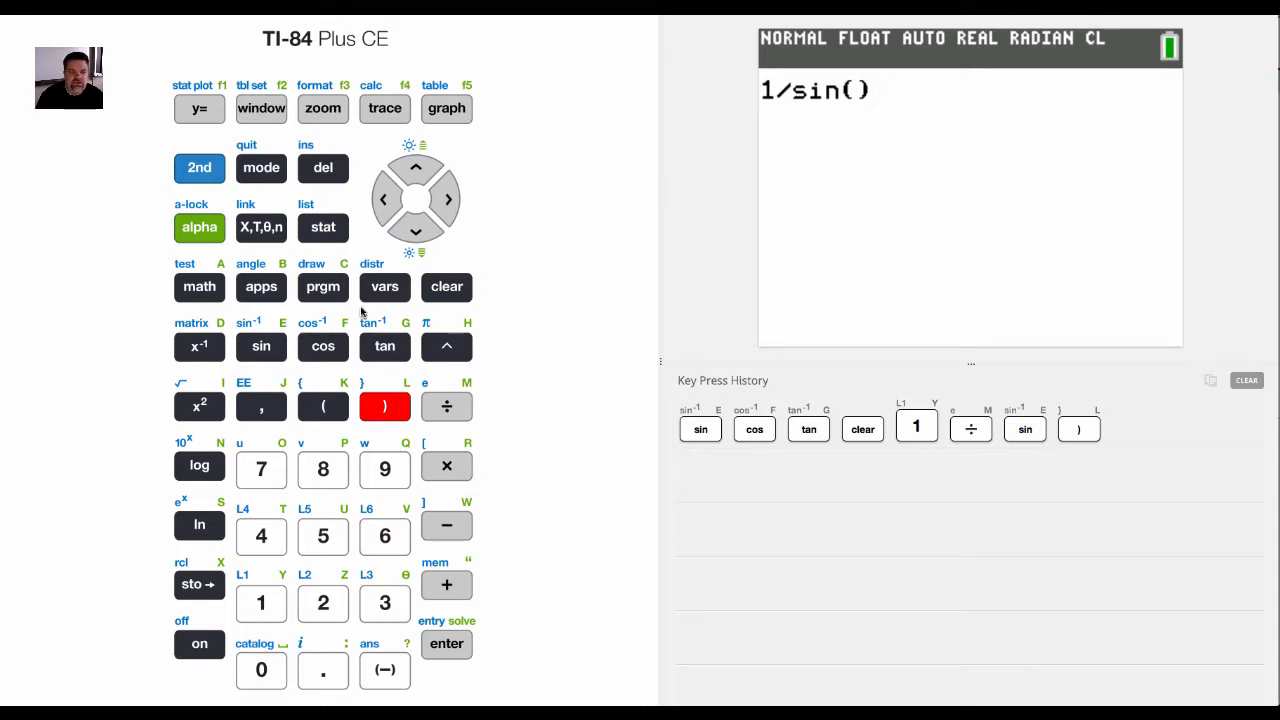
{"action": "left_click", "coordinate": [446, 288]}
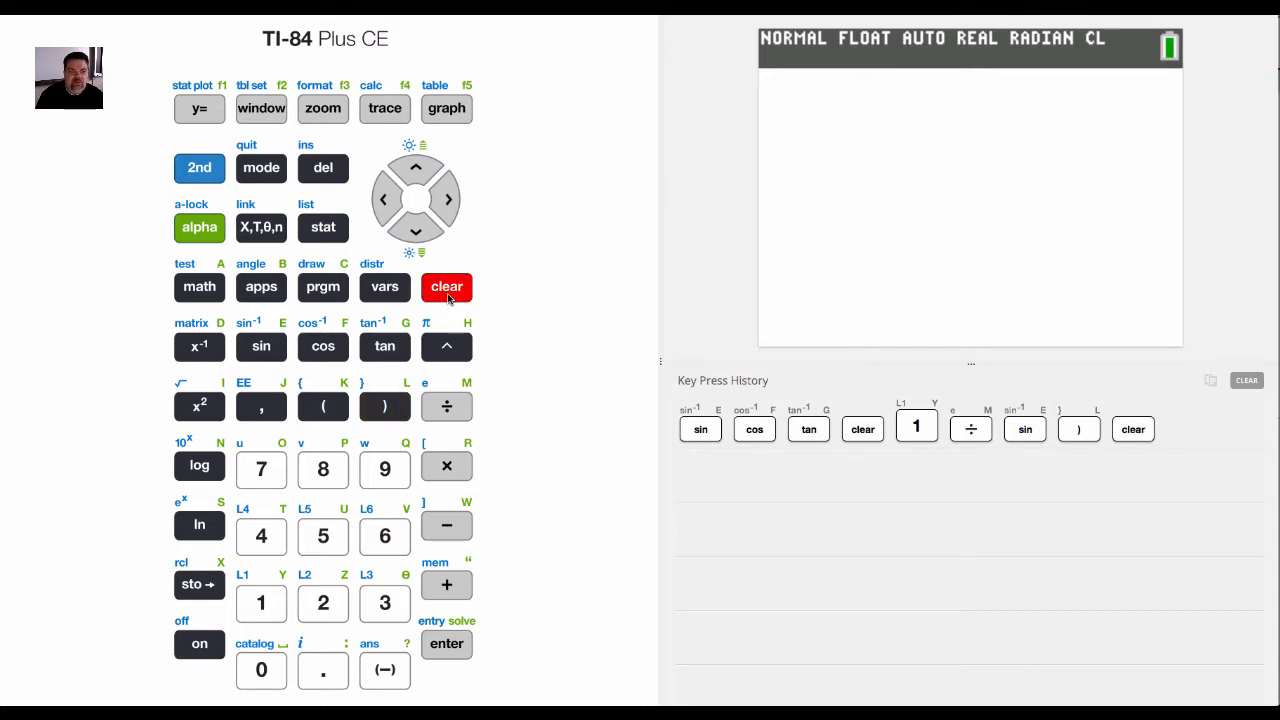
- Bring up the CATALOG list via 2nd, starting at abs(
{"action": "left_click", "coordinate": [200, 168]}
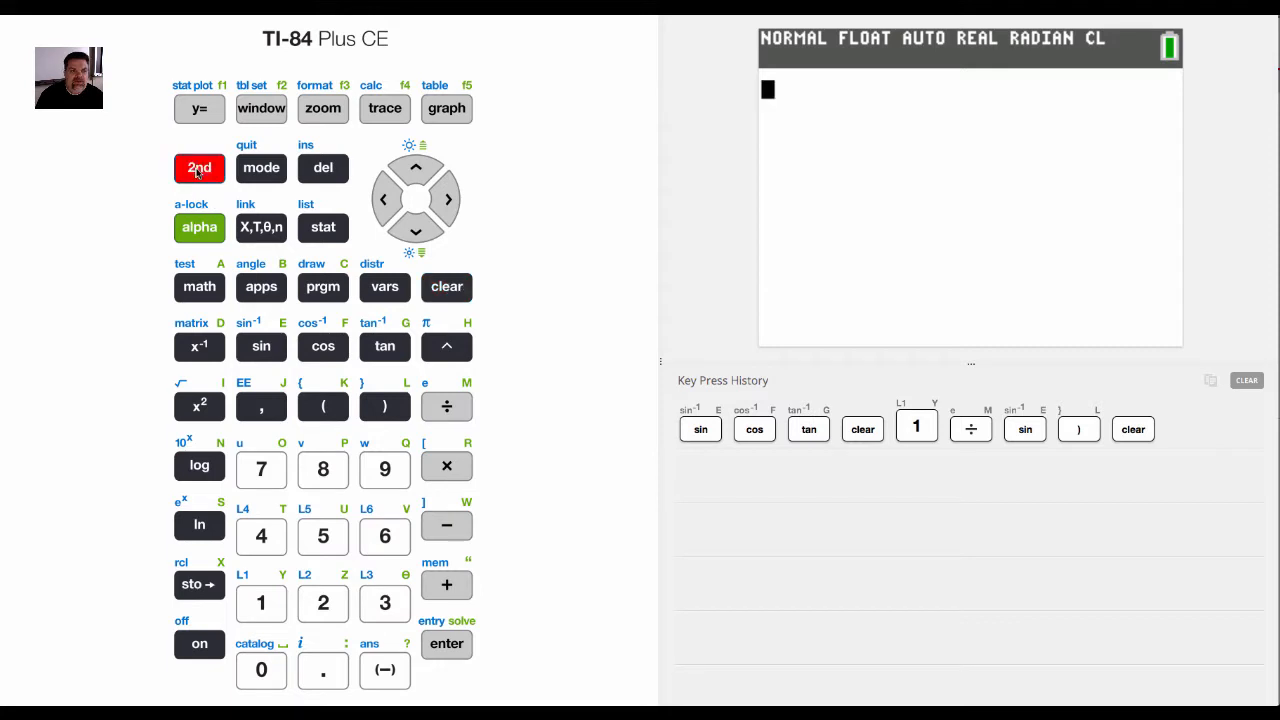
{"action": "left_click", "coordinate": [200, 168]}
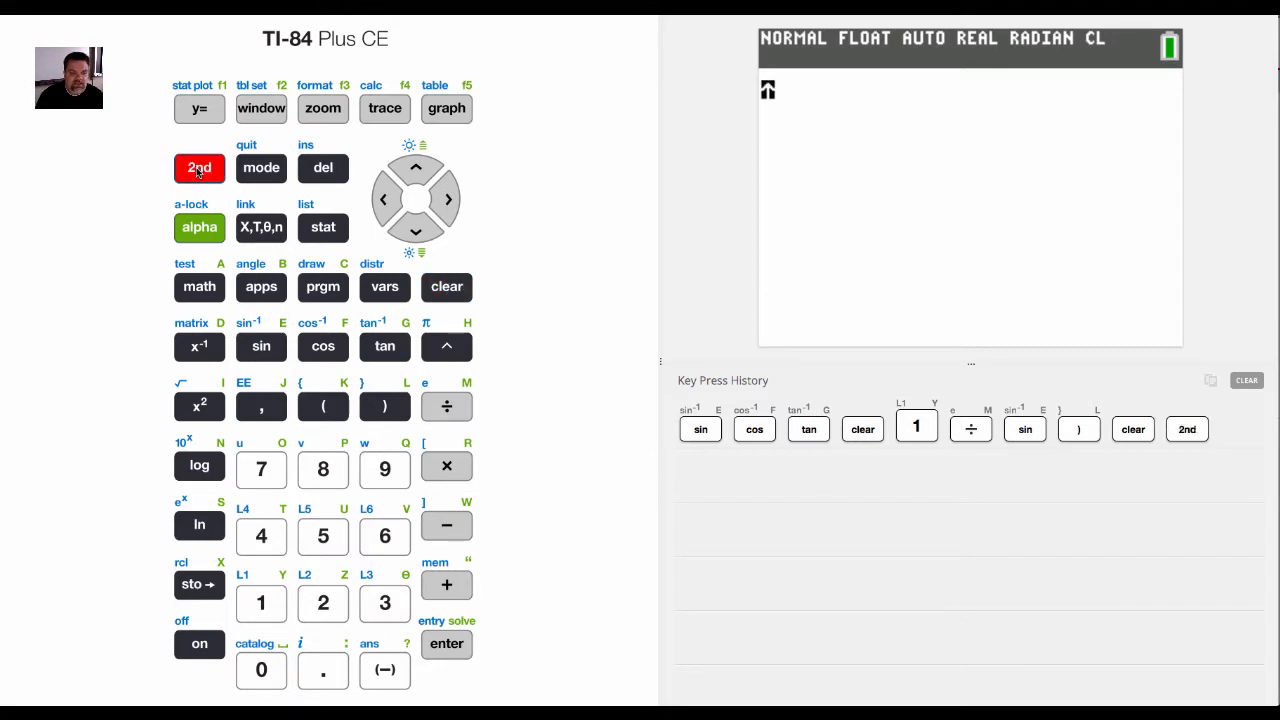
{"action": "left_click", "coordinate": [260, 670]}
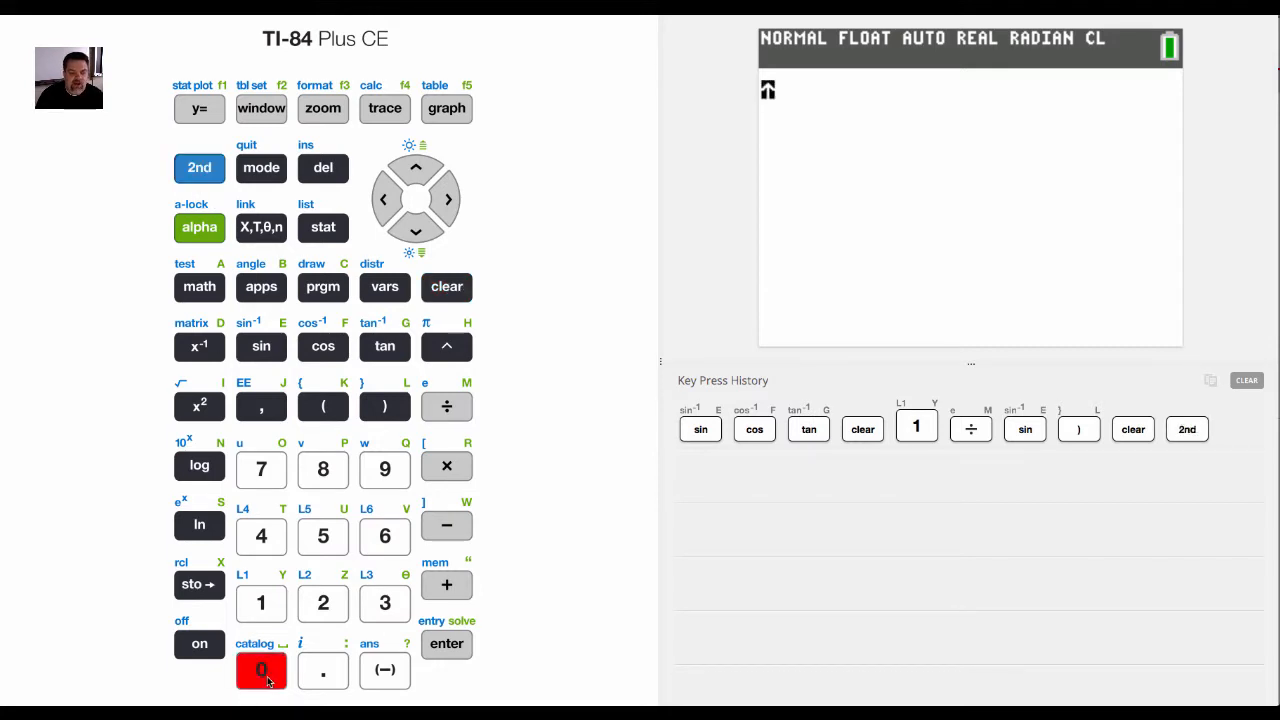
{"action": "left_click", "coordinate": [260, 670]}
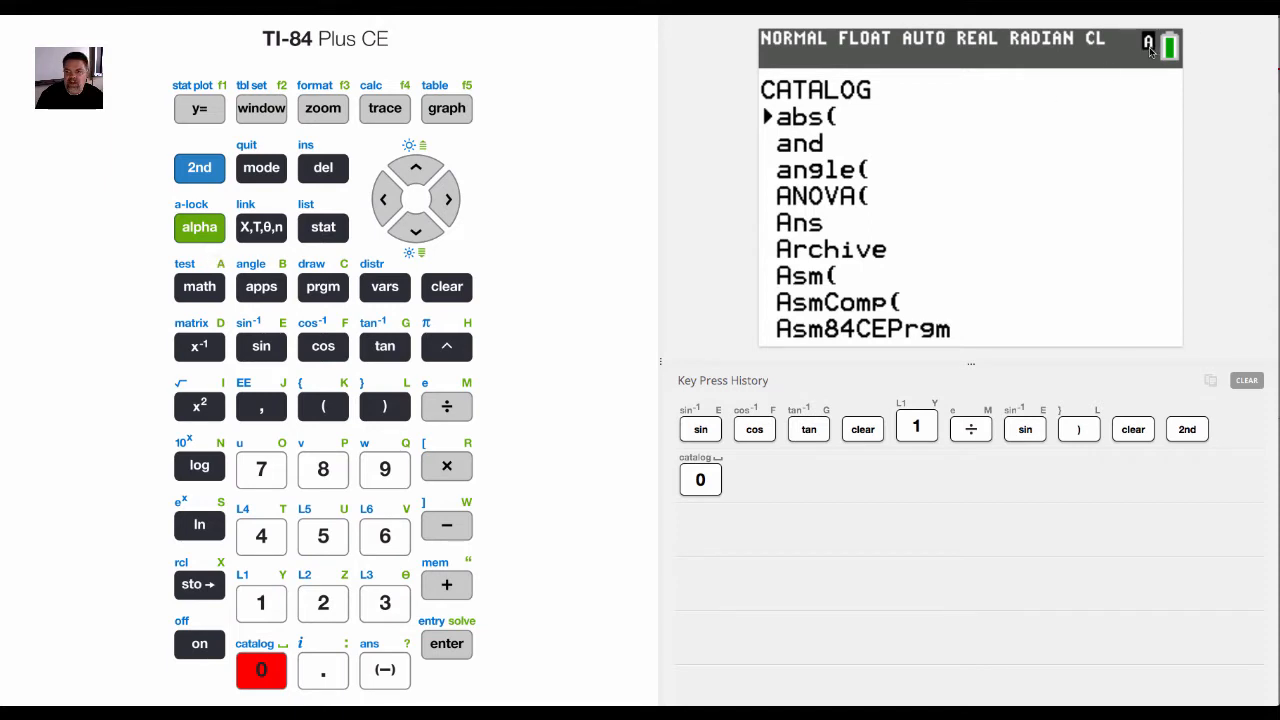
{"action": "mouse_move", "coordinate": [1148, 48]}
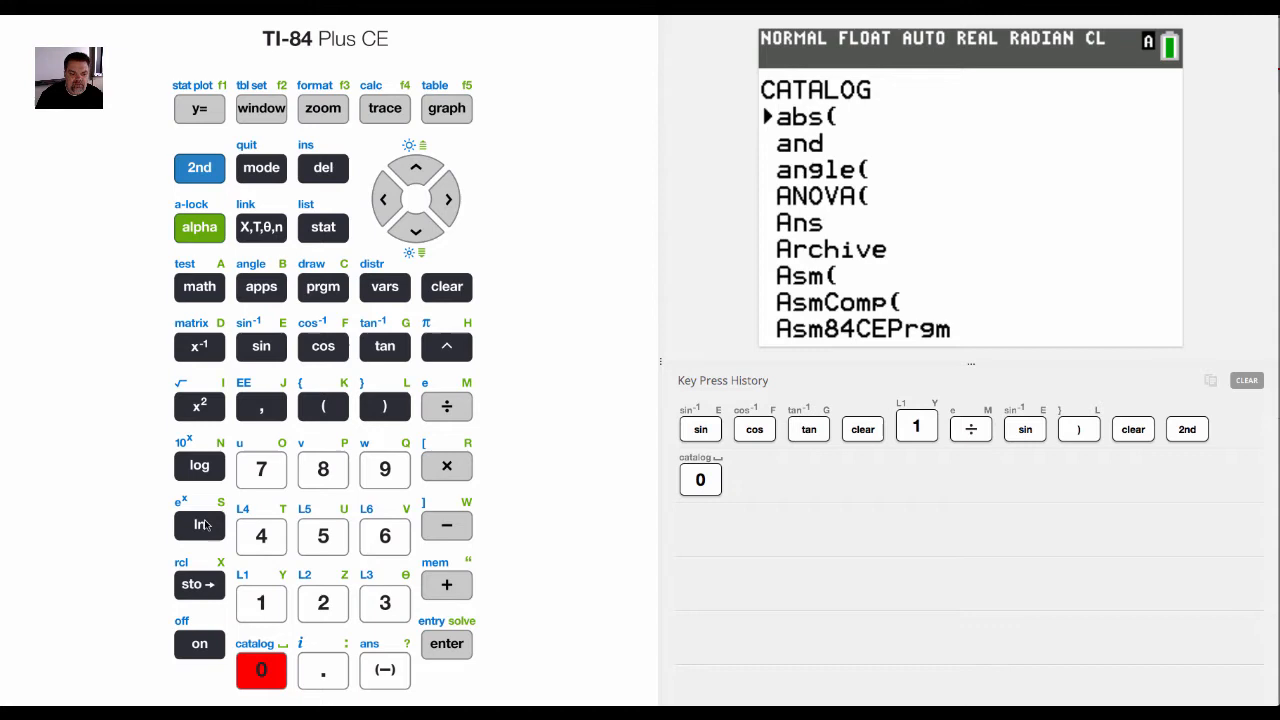
- Jump to the S entries and scroll to rest on sinh(
{"action": "left_click", "coordinate": [200, 524]}
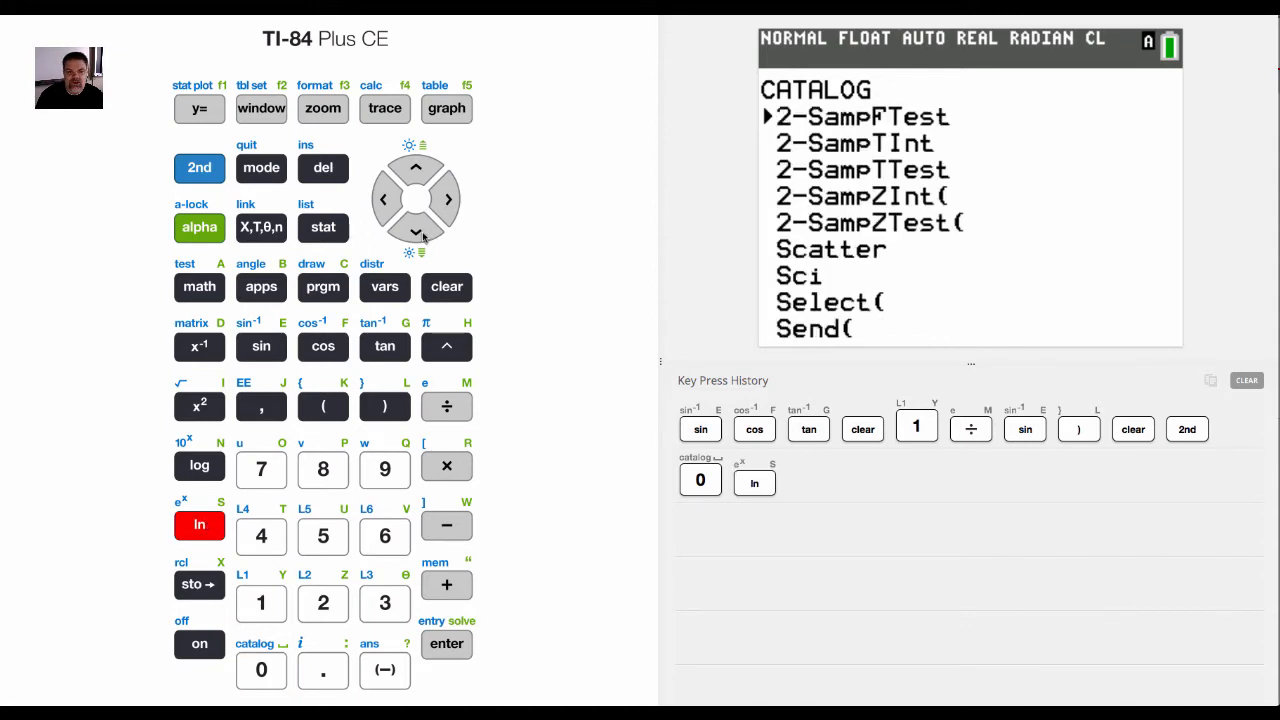
{"action": "left_click", "coordinate": [416, 232]}
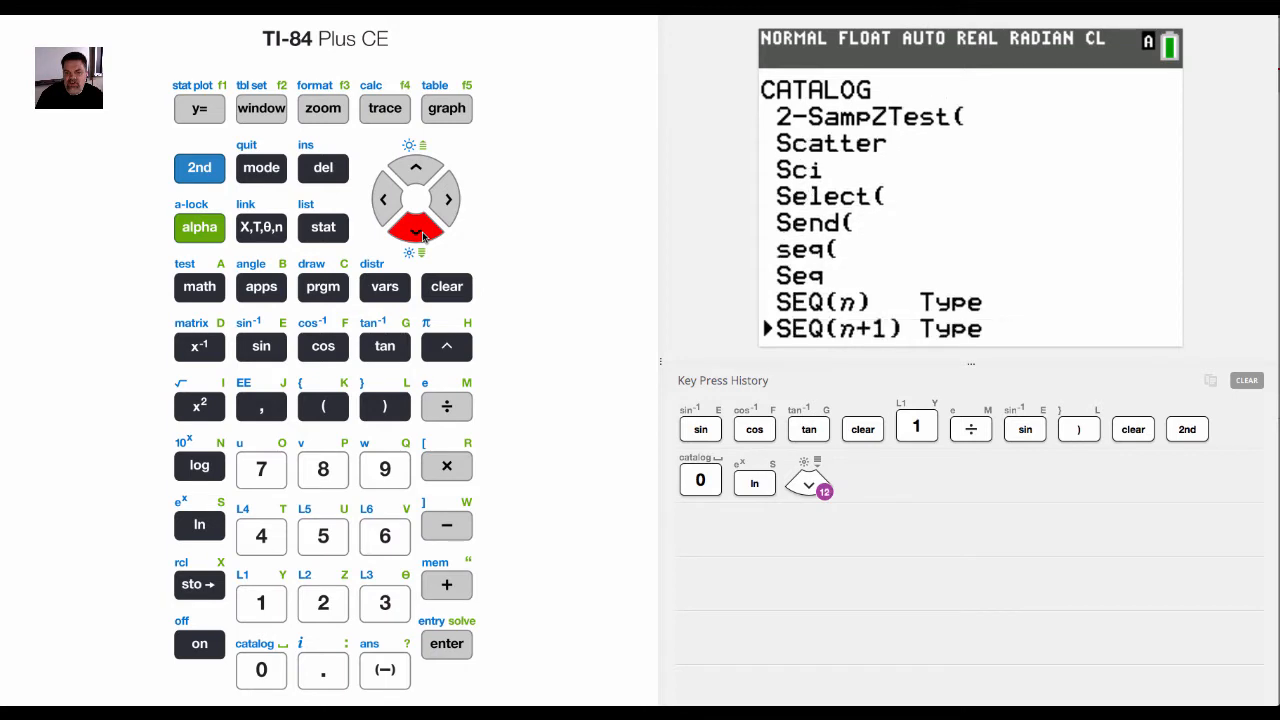
{"action": "left_click", "coordinate": [416, 232]}
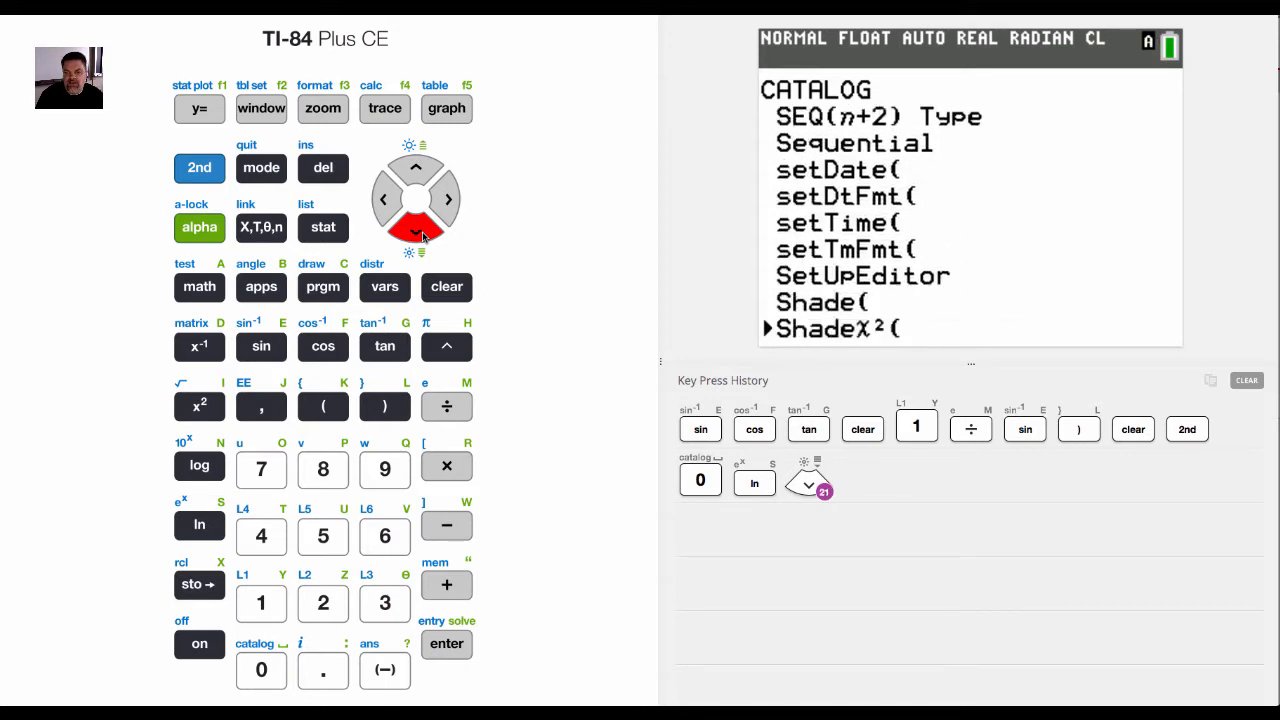
{"action": "left_click", "coordinate": [416, 232]}
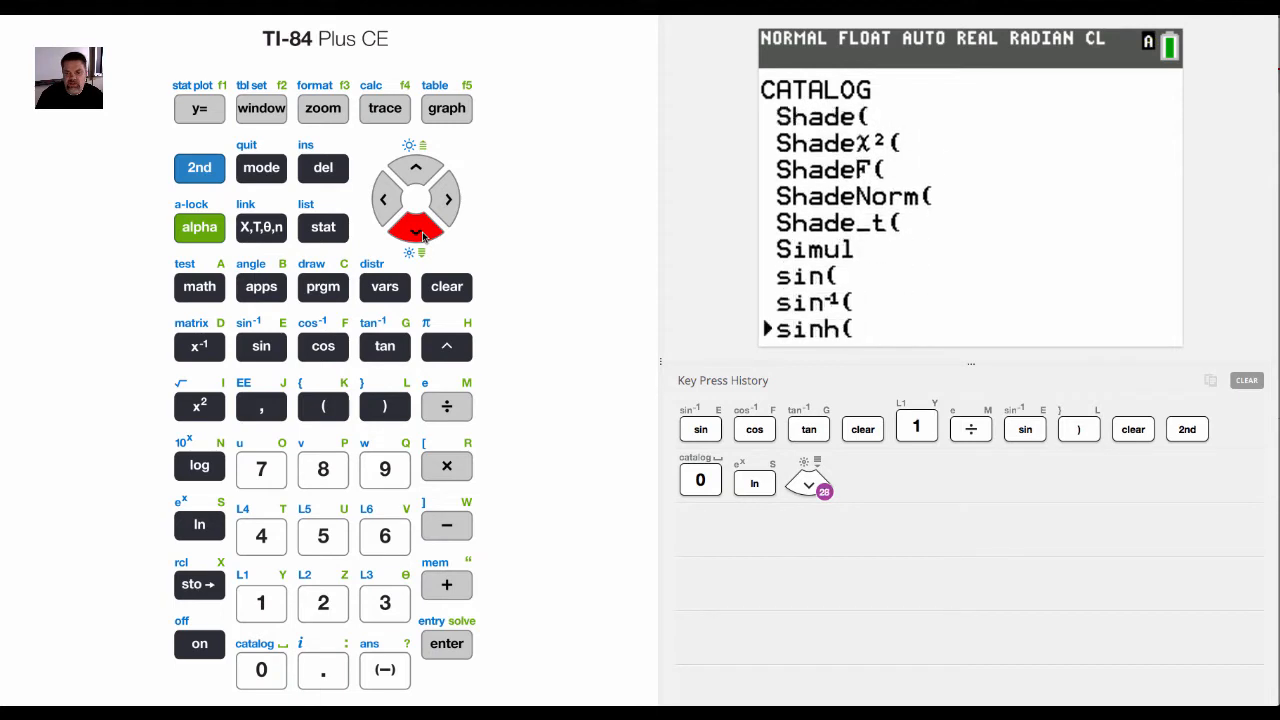
{"action": "left_click", "coordinate": [416, 168]}
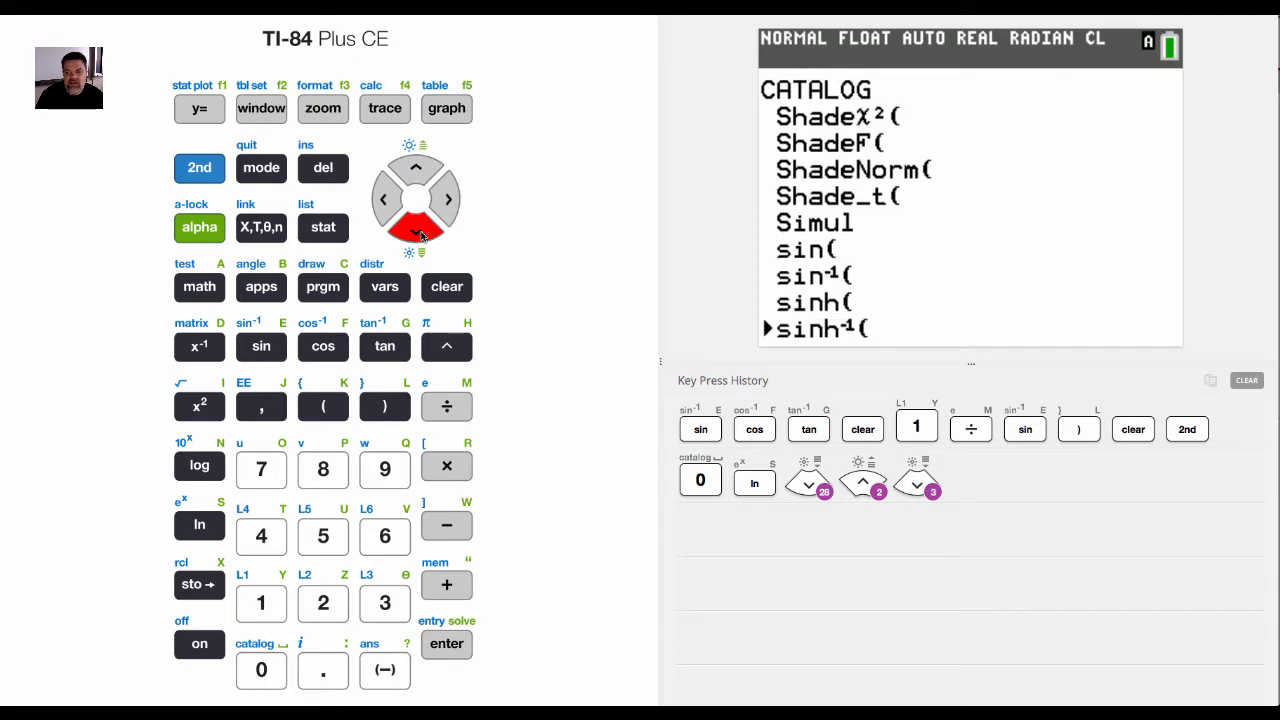
{"action": "left_click", "coordinate": [416, 168]}
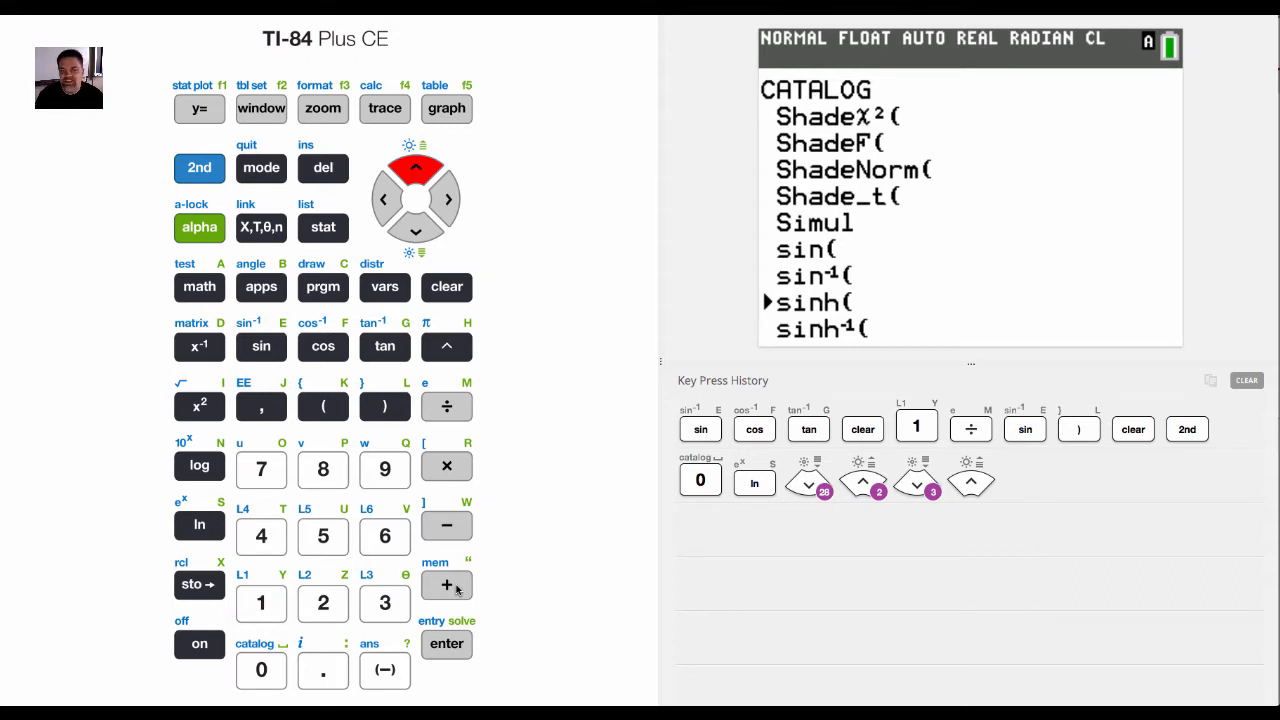
{"action": "mouse_move", "coordinate": [452, 590]}
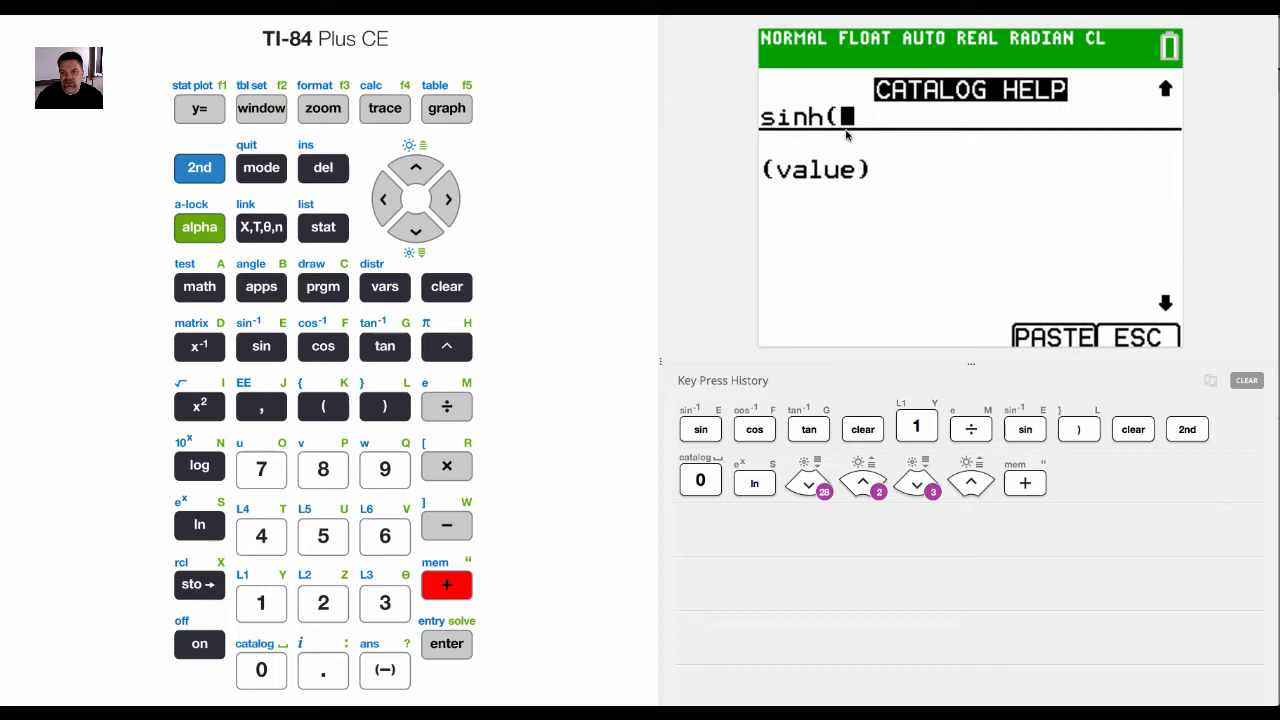
{"action": "mouse_move", "coordinate": [808, 186]}
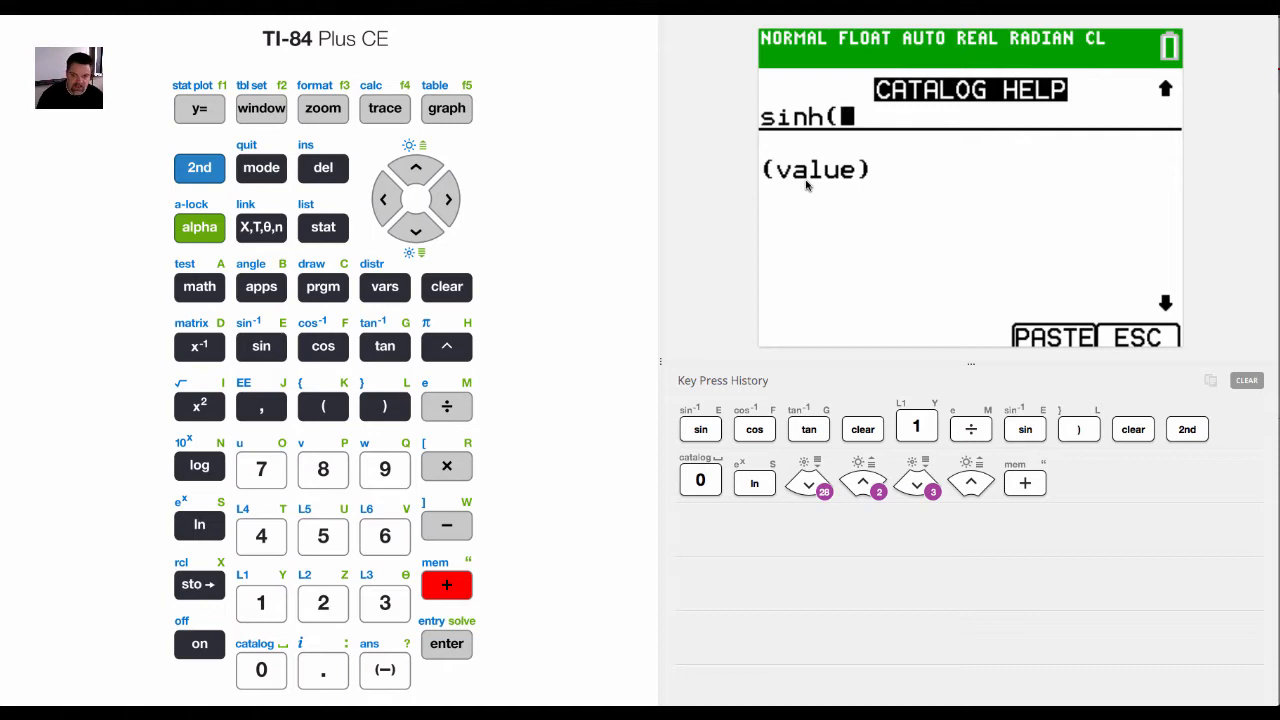
- Evaluate sinh(π/3) on the home screen, giving 1.249367051
{"action": "left_click", "coordinate": [446, 346]}
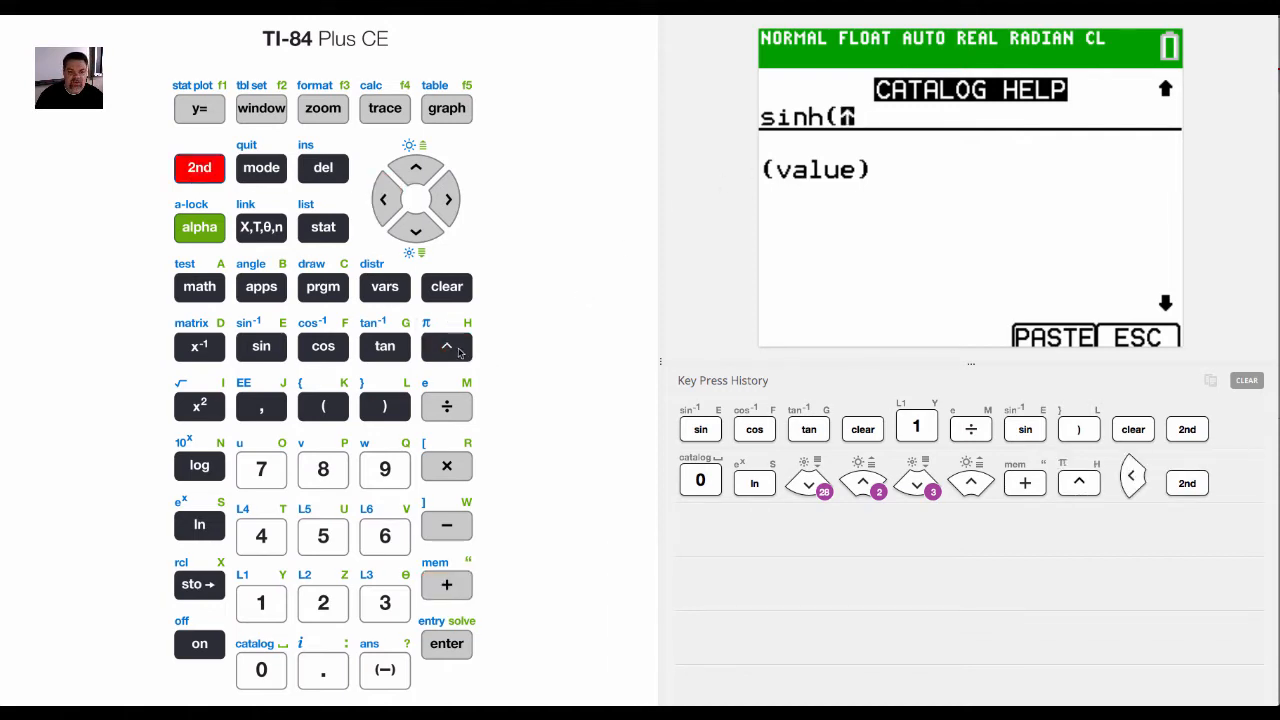
{"action": "left_click", "coordinate": [446, 404]}
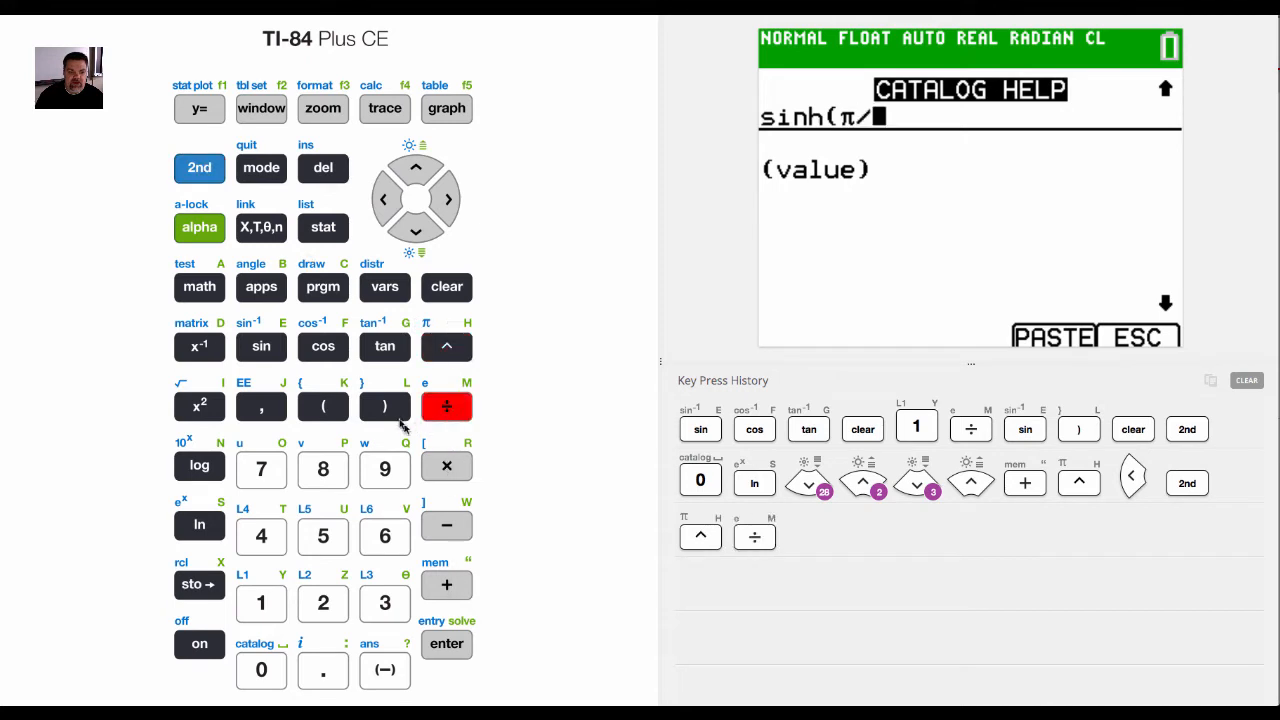
{"action": "left_click", "coordinate": [384, 200]}
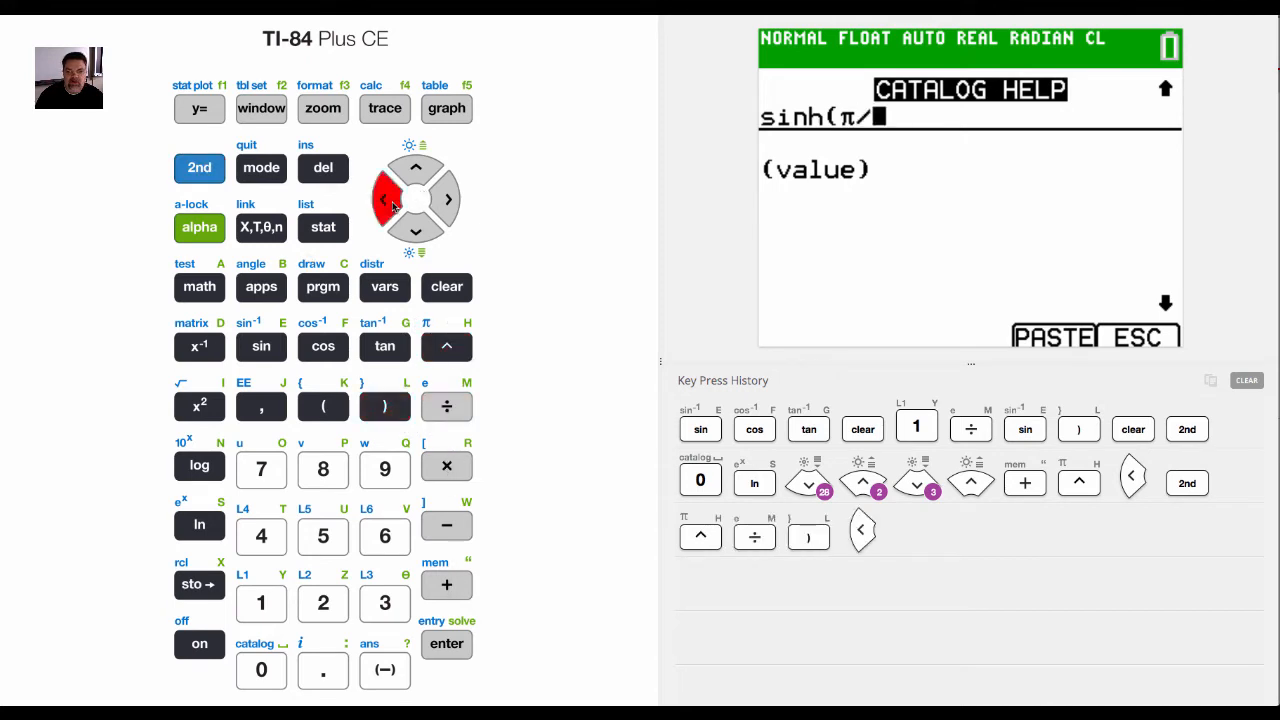
{"action": "left_click", "coordinate": [384, 406]}
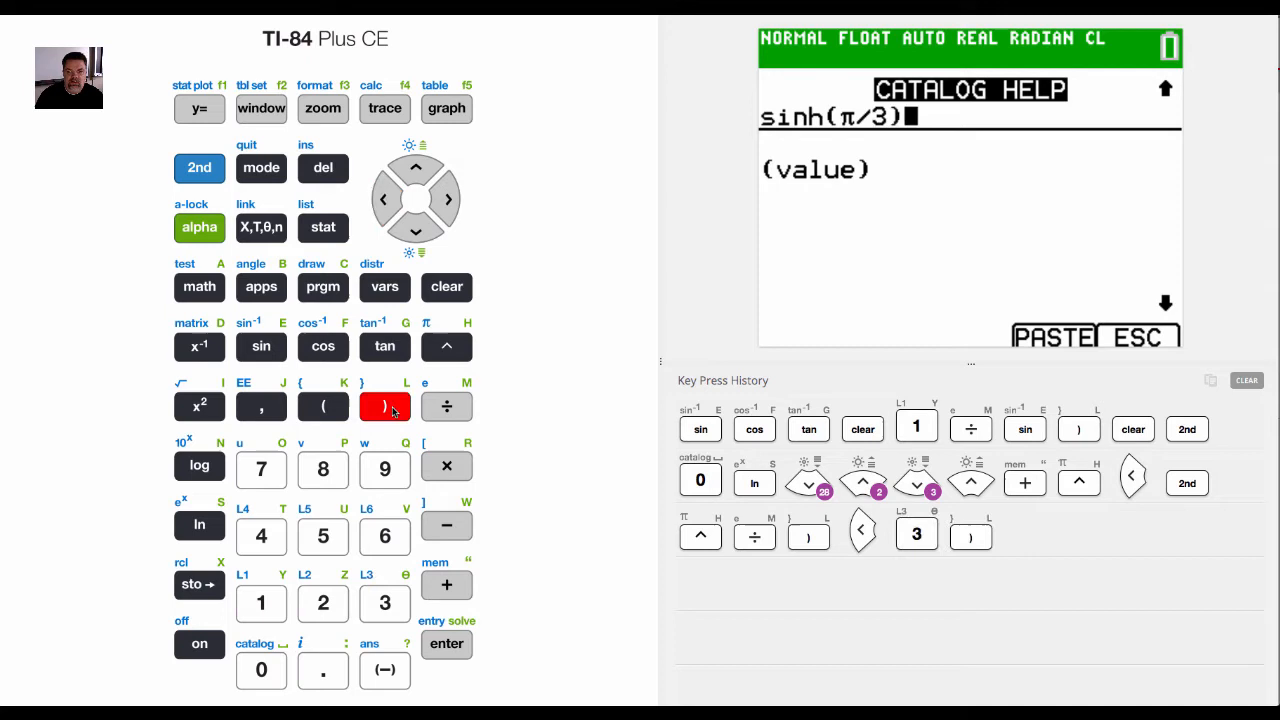
{"action": "left_click", "coordinate": [446, 644]}
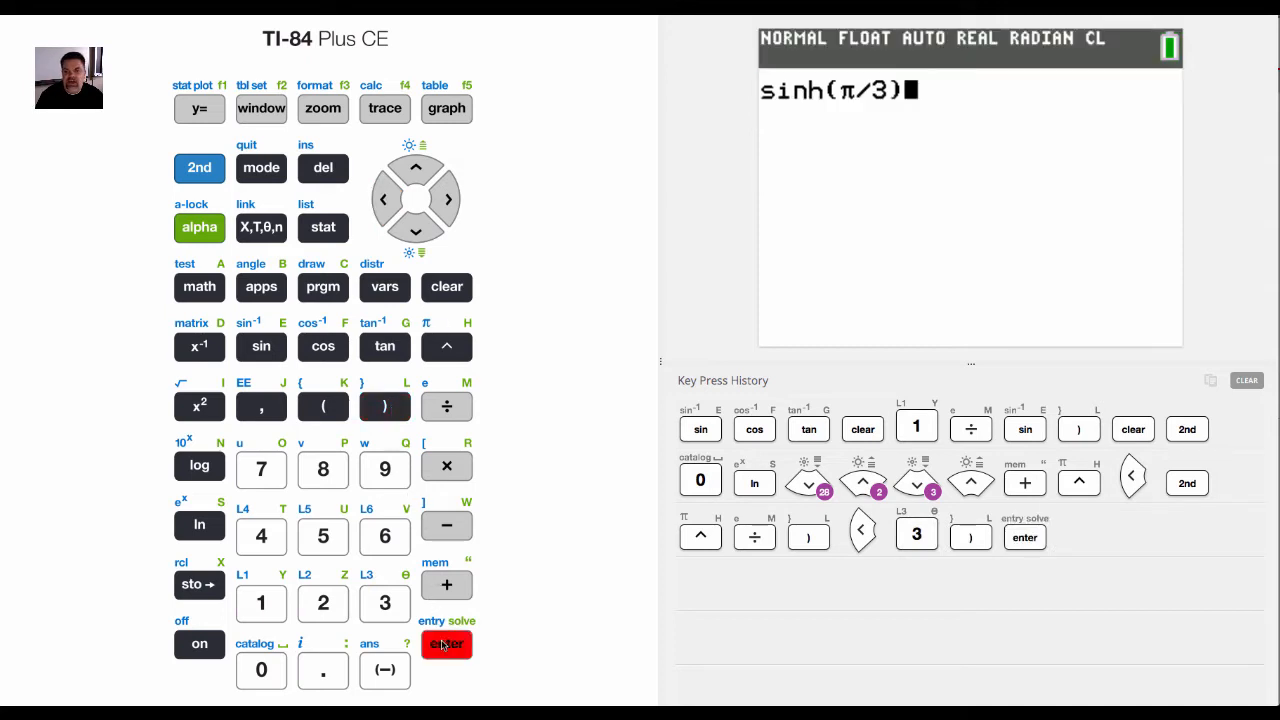
{"action": "left_click", "coordinate": [446, 644]}
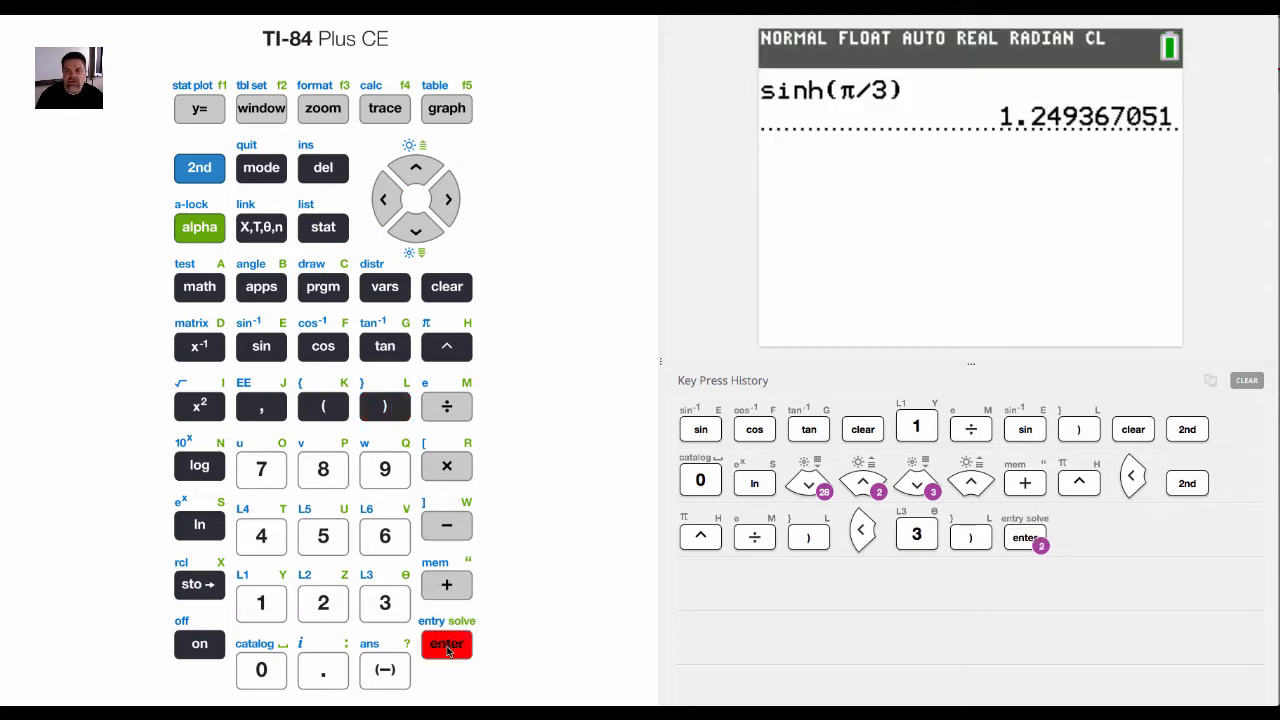
{"action": "left_click", "coordinate": [446, 644]}
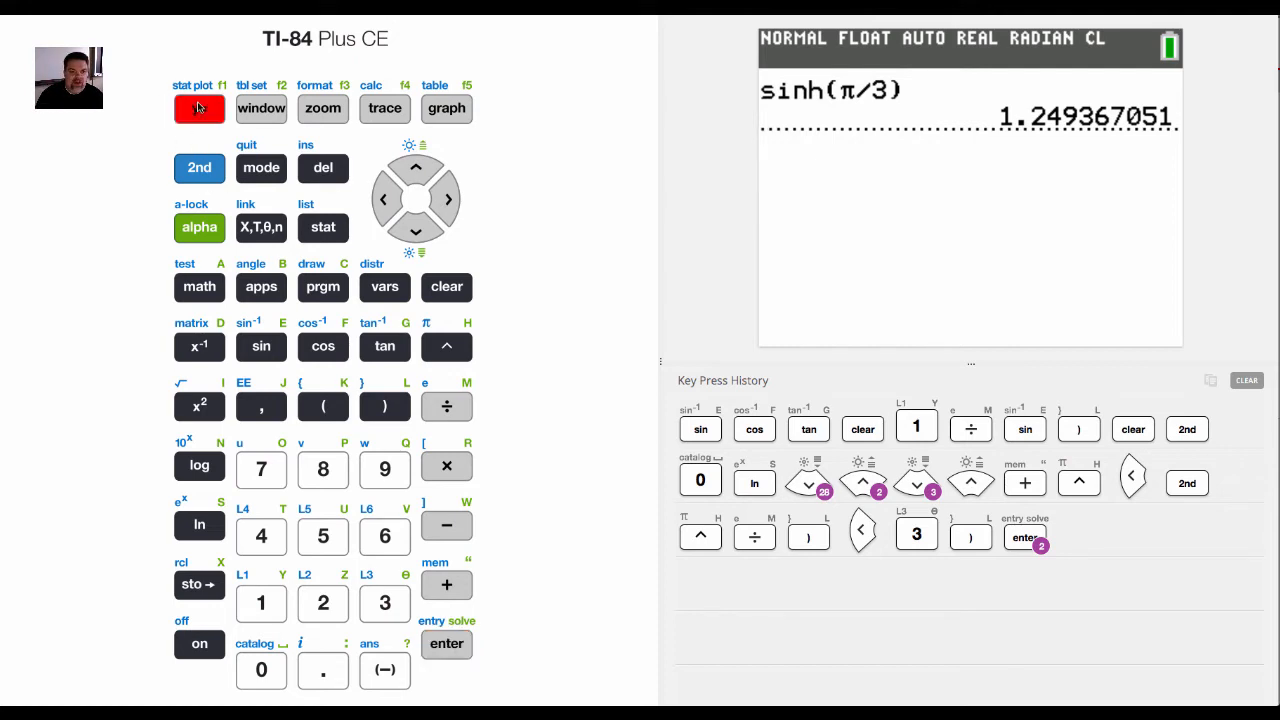
{"action": "left_click", "coordinate": [200, 108]}
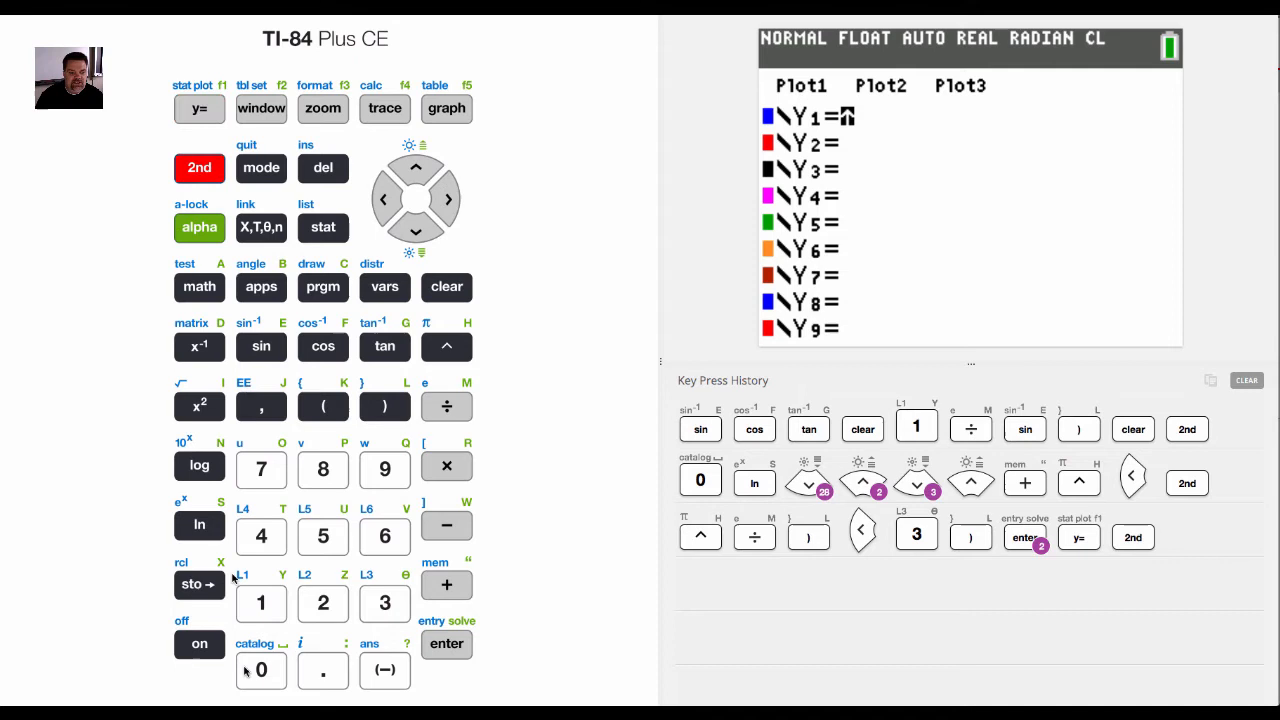
- Define Y1 = sinh(X) from the catalog and start drawing its graph
{"action": "left_click", "coordinate": [260, 670]}
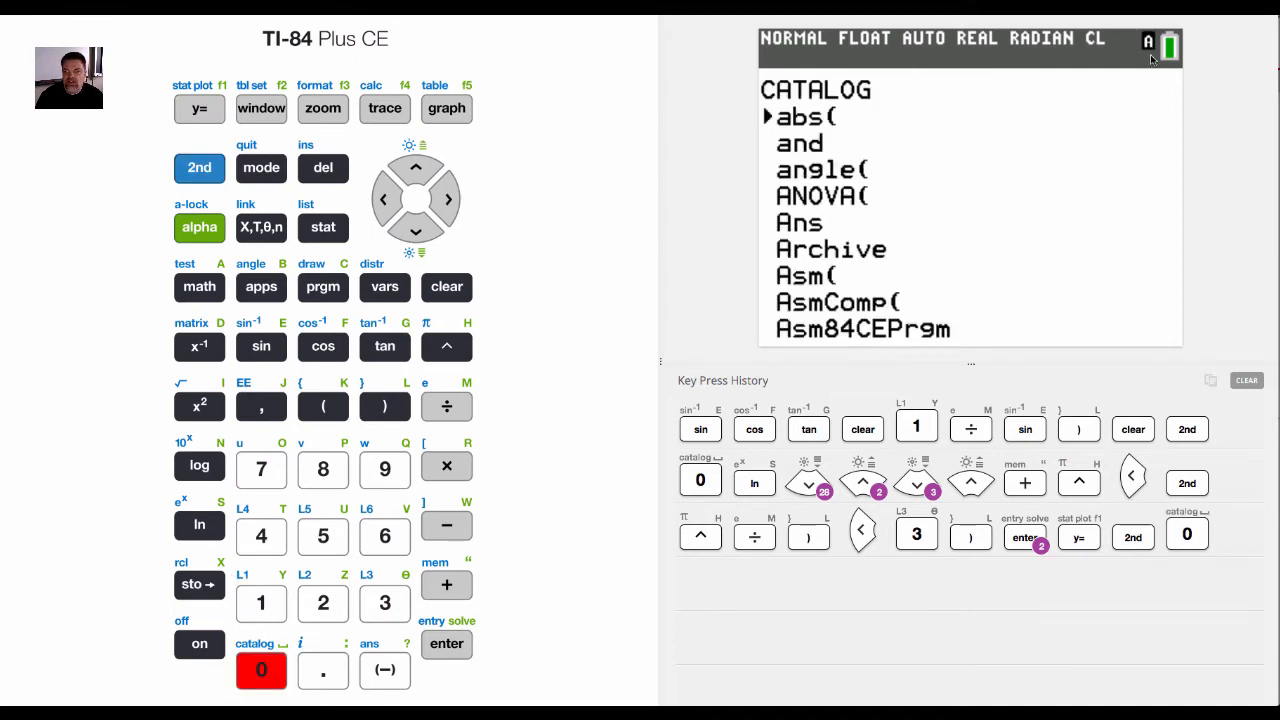
{"action": "mouse_move", "coordinate": [156, 432]}
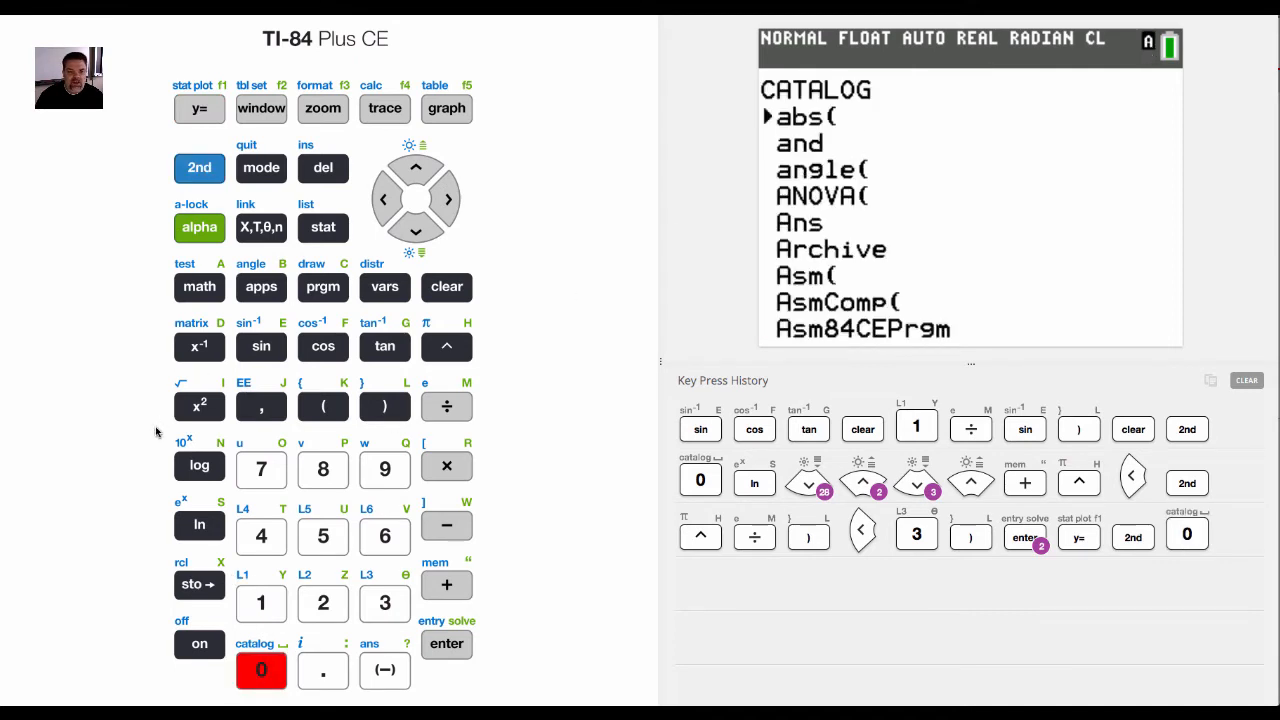
{"action": "left_click", "coordinate": [200, 524]}
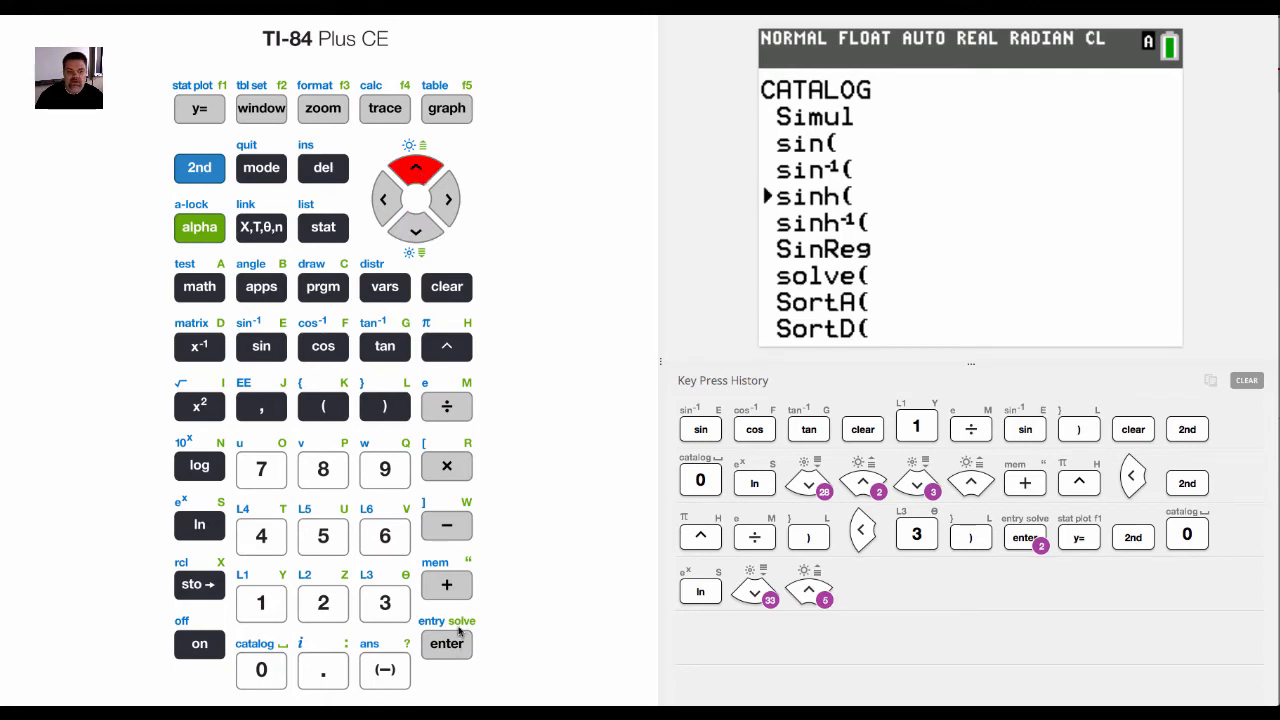
{"action": "left_click", "coordinate": [446, 644]}
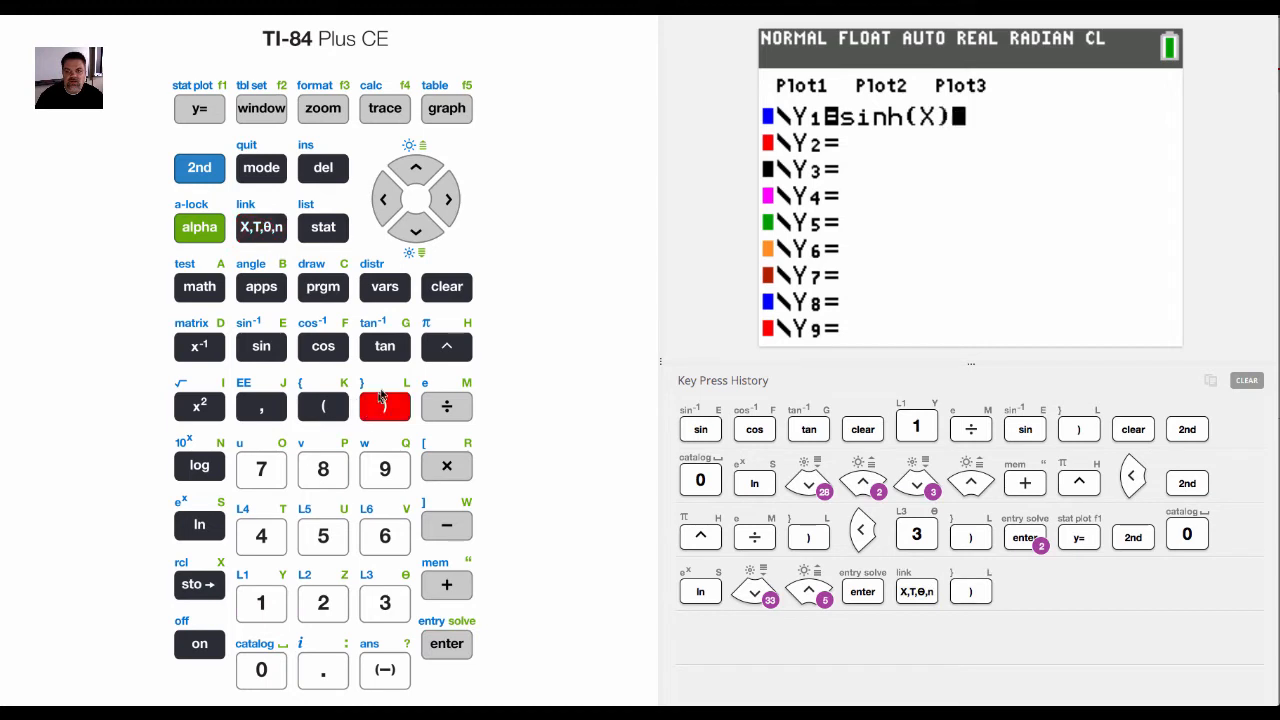
{"action": "left_click", "coordinate": [446, 108]}
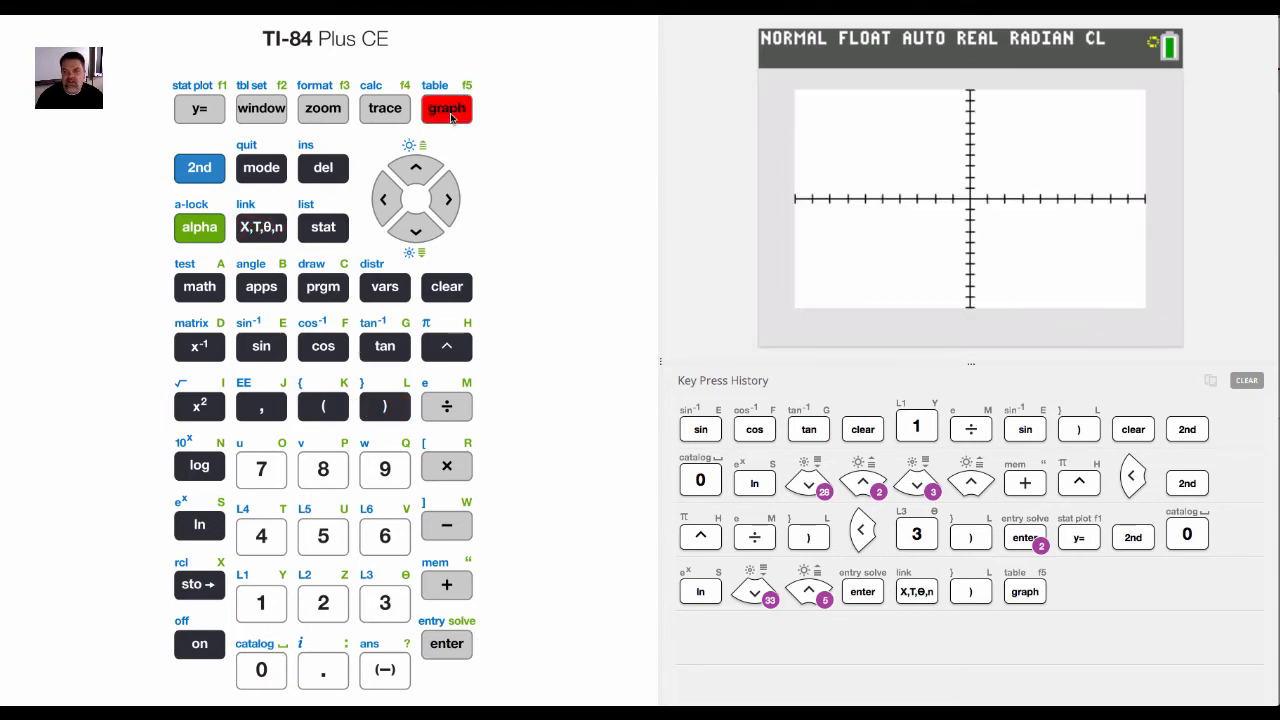
- Trace the sinh curve at x = π/3, reading Y=1.2493671, then return to the function list
{"action": "left_click", "coordinate": [448, 108]}
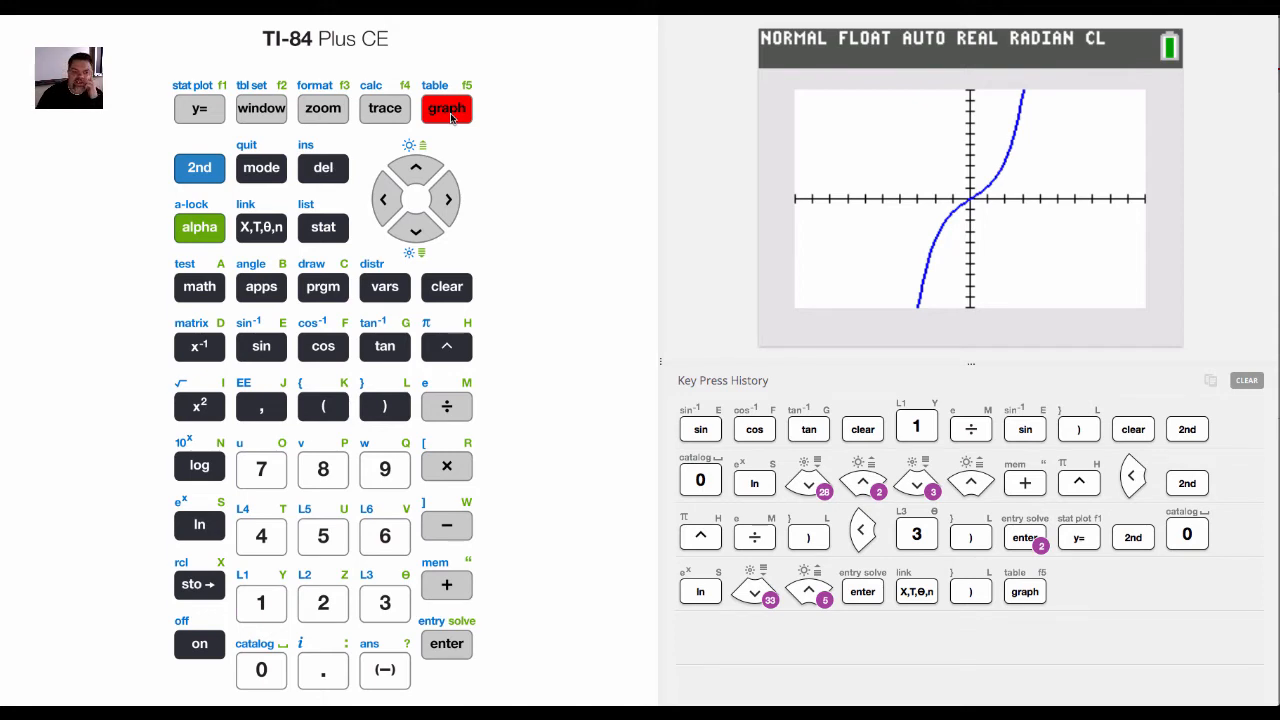
{"action": "left_click", "coordinate": [384, 108]}
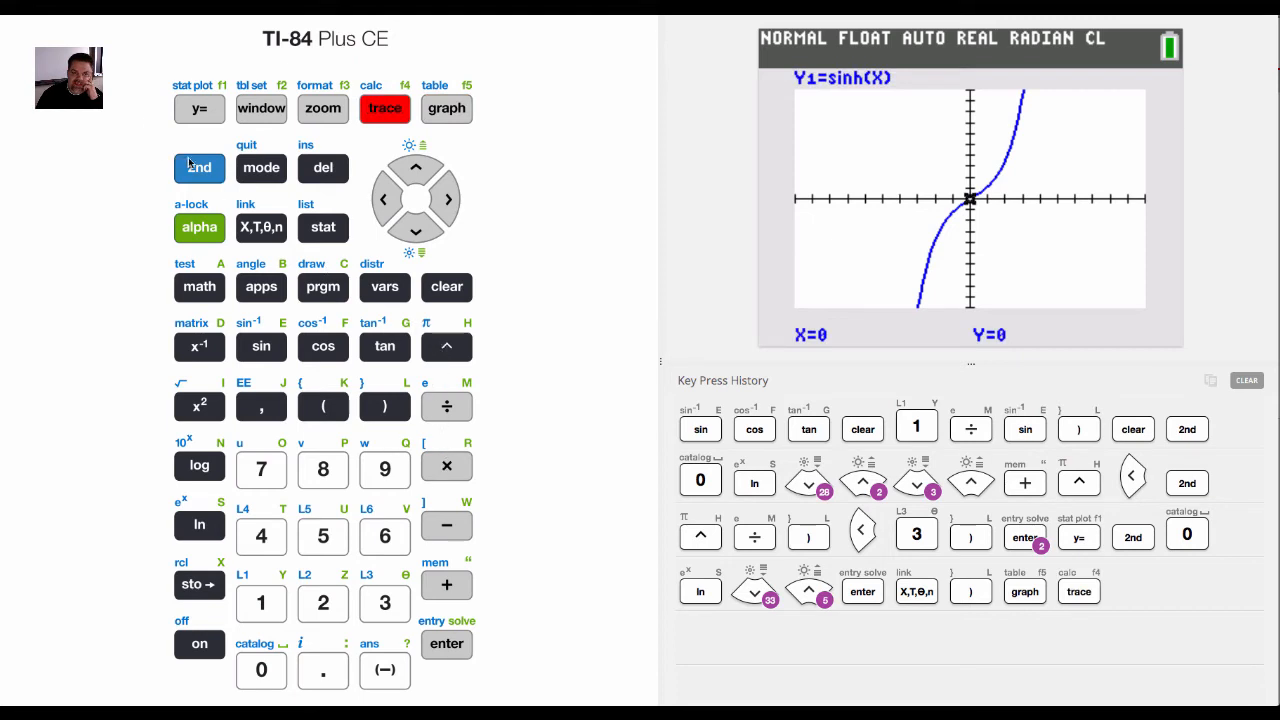
{"action": "left_click", "coordinate": [446, 346]}
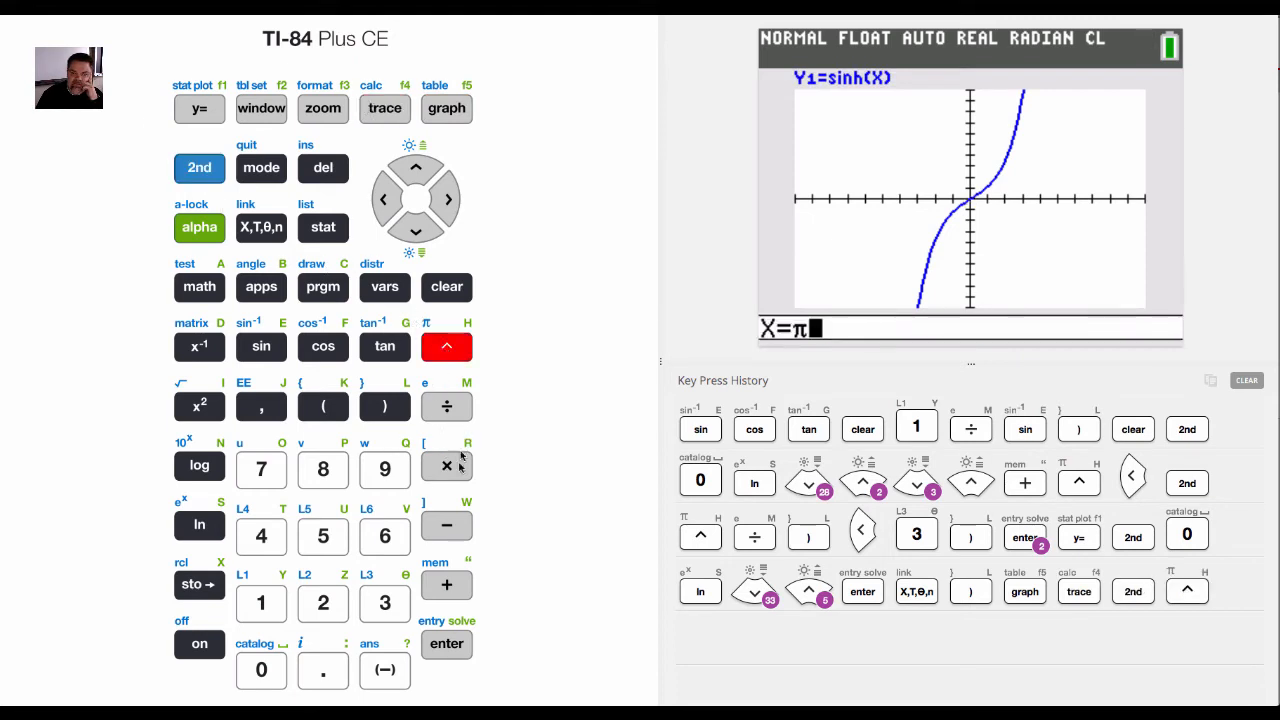
{"action": "left_click", "coordinate": [384, 602]}
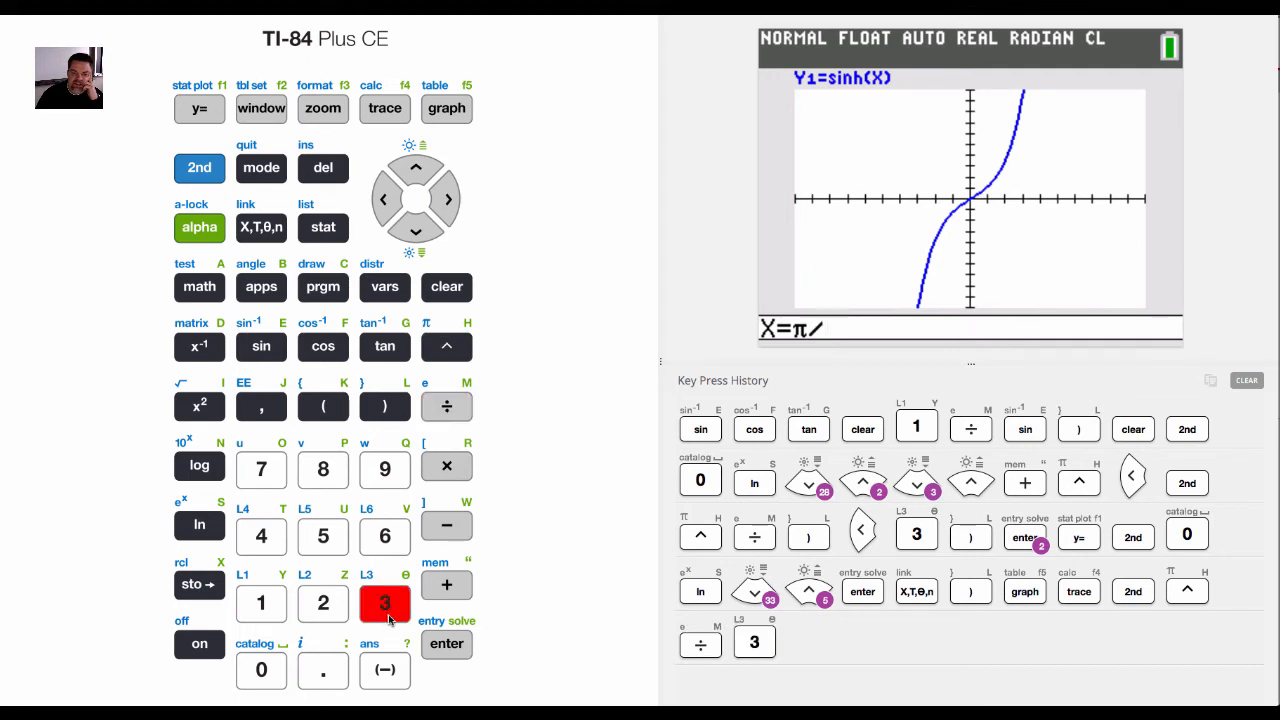
{"action": "left_click", "coordinate": [446, 644]}
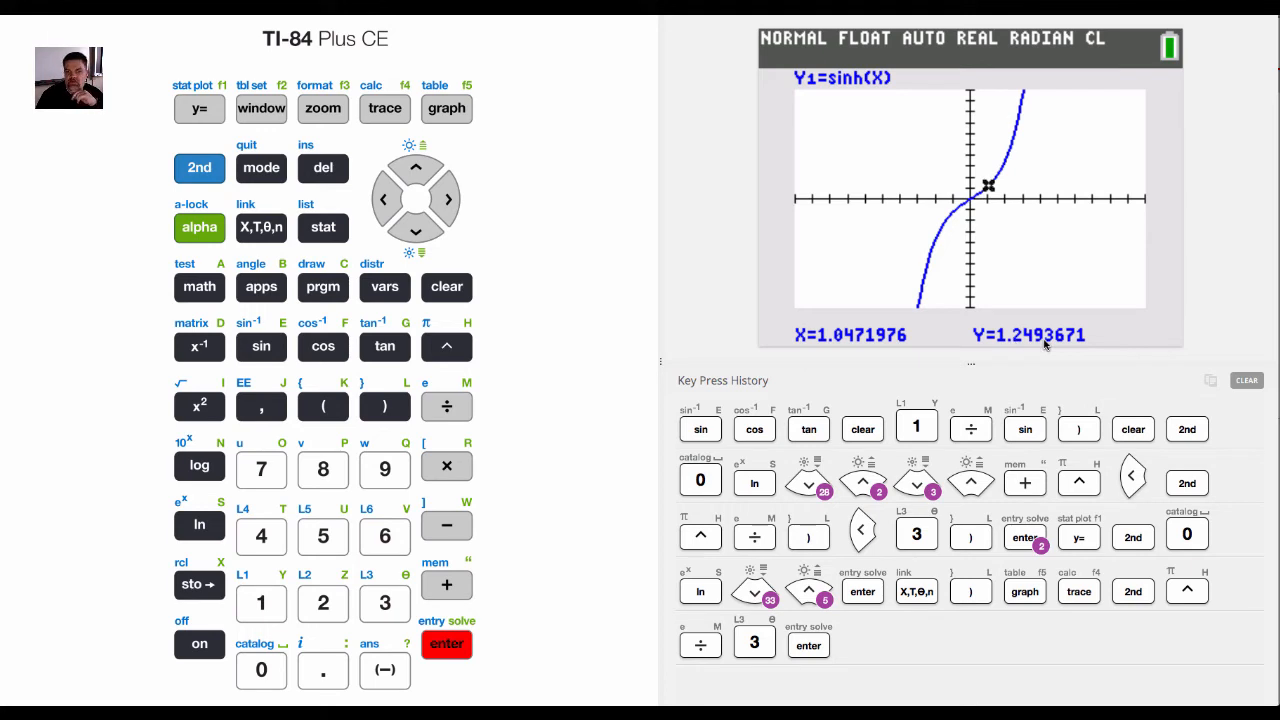
{"action": "mouse_move", "coordinate": [580, 280]}
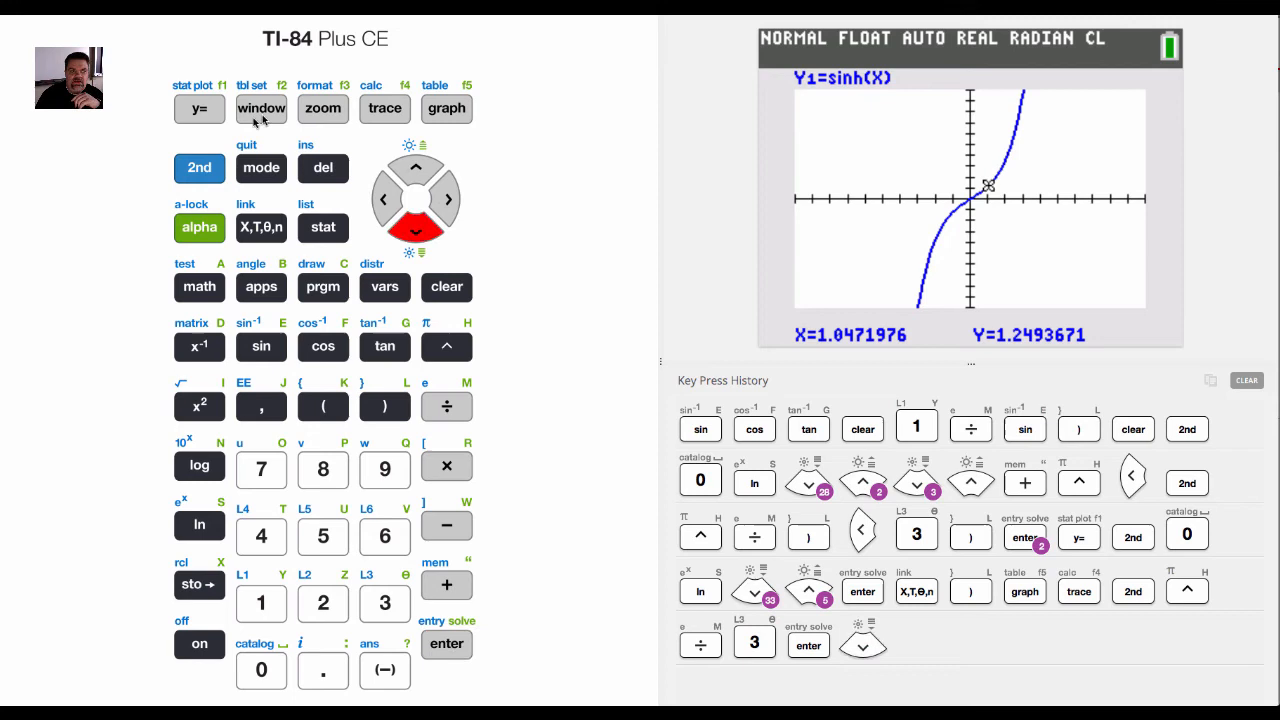
{"action": "left_click", "coordinate": [200, 108]}
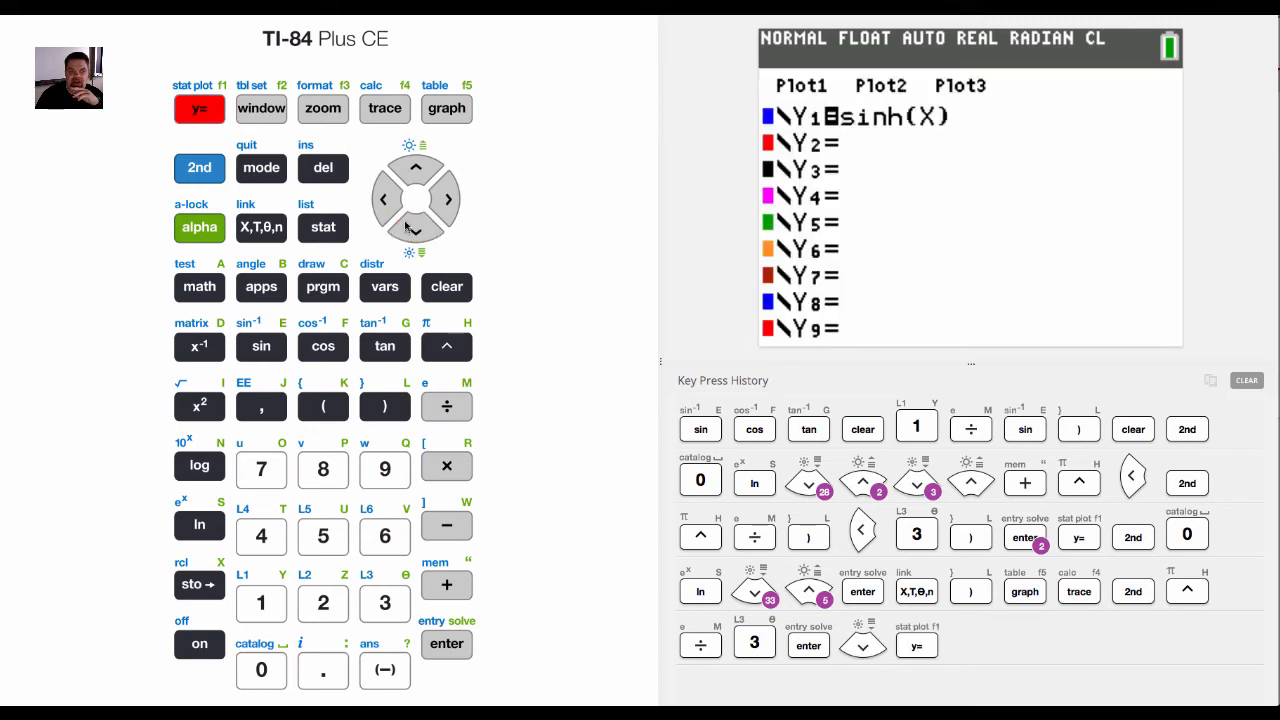
- Enter X into Y3 and clear the stray X from Y2
{"action": "left_click", "coordinate": [416, 228]}
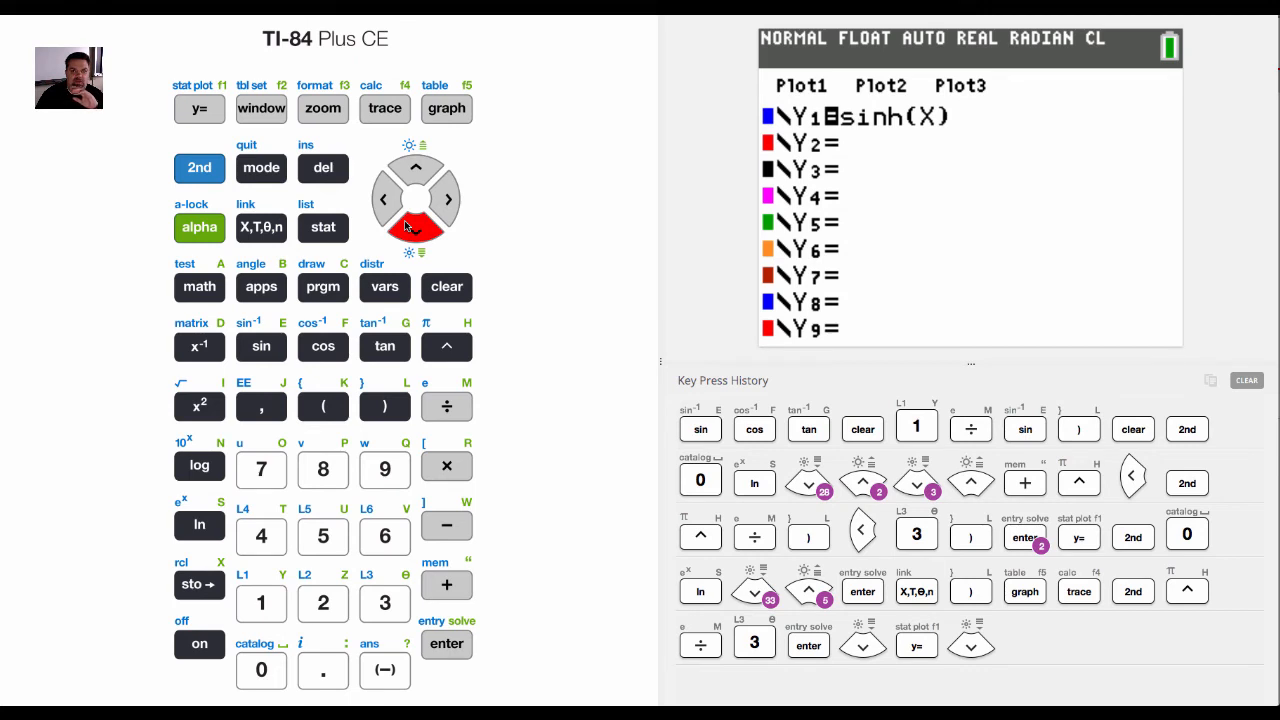
{"action": "left_click", "coordinate": [260, 228]}
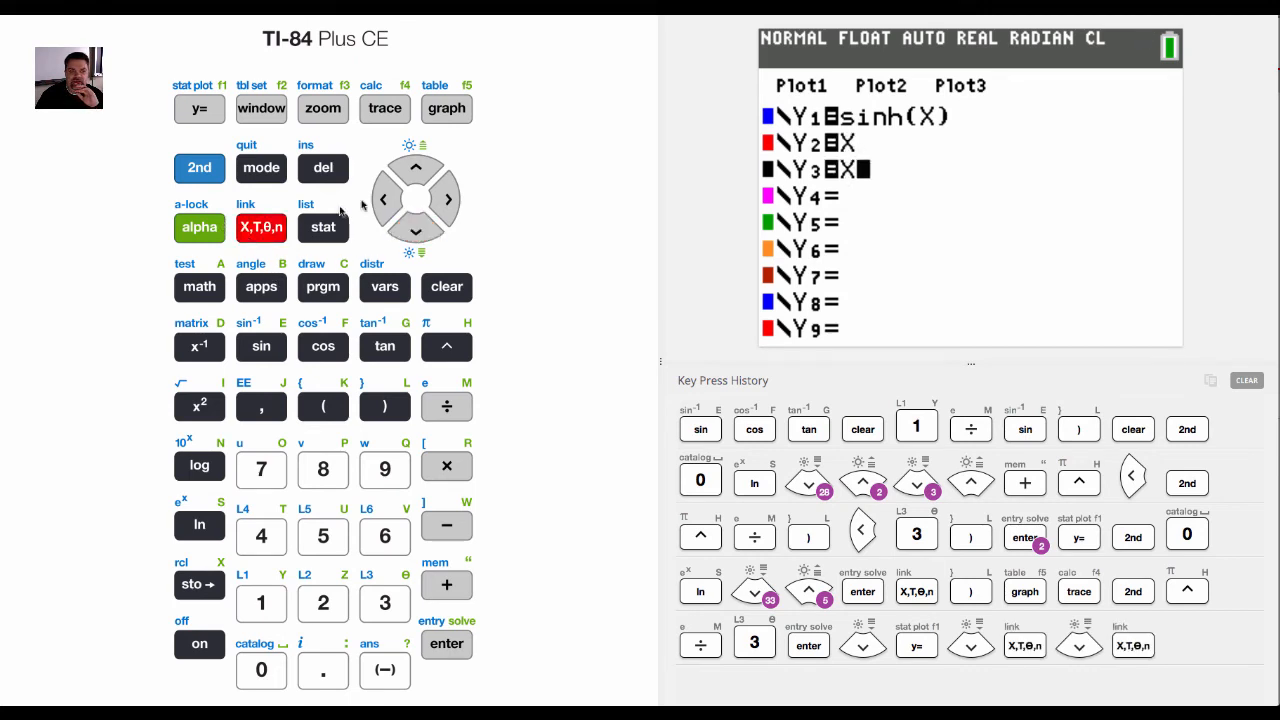
{"action": "left_click", "coordinate": [416, 168]}
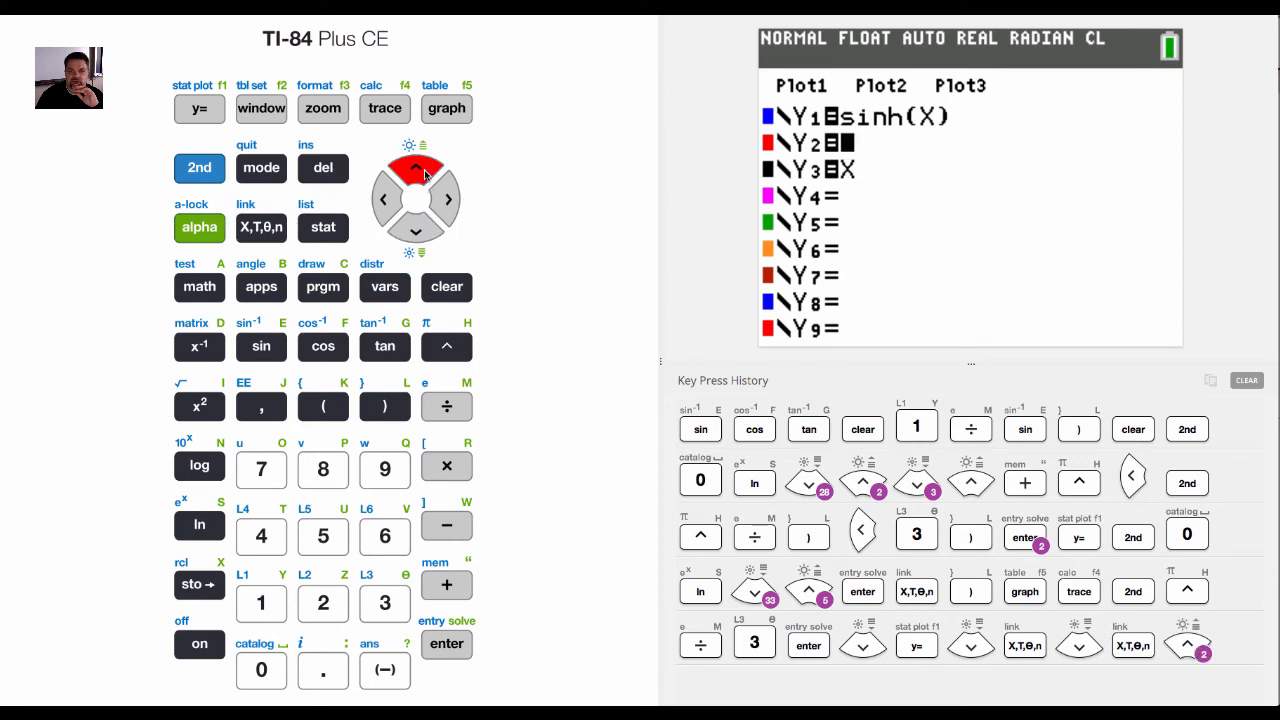
{"action": "left_click", "coordinate": [446, 288]}
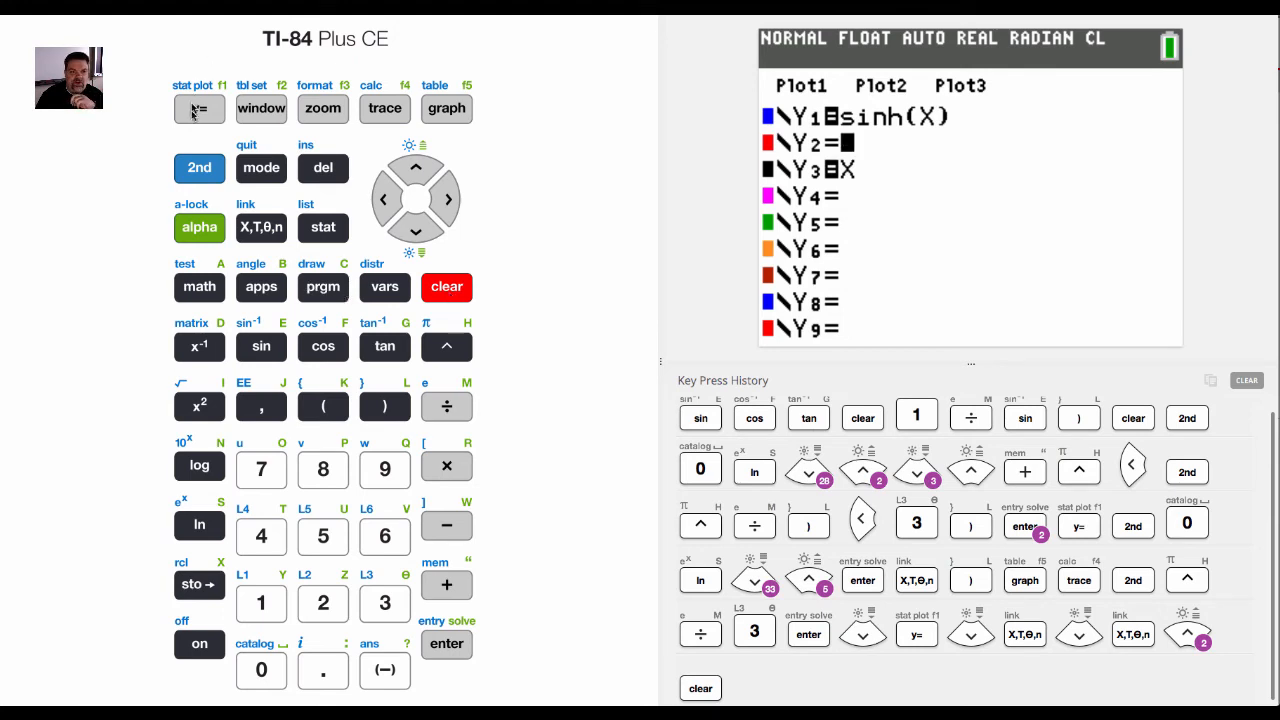
{"action": "left_click", "coordinate": [260, 670]}
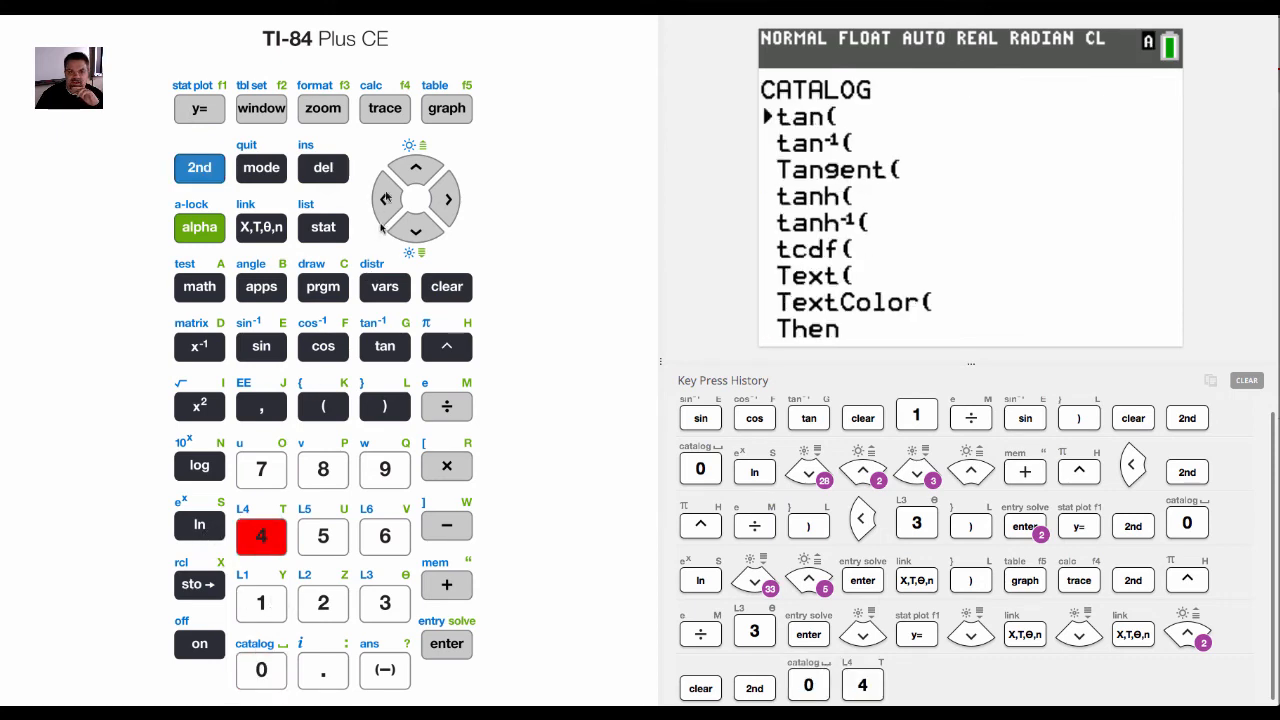
- Set Y2 to sinh⁻¹(X) from the catalog
{"action": "left_click", "coordinate": [416, 168]}
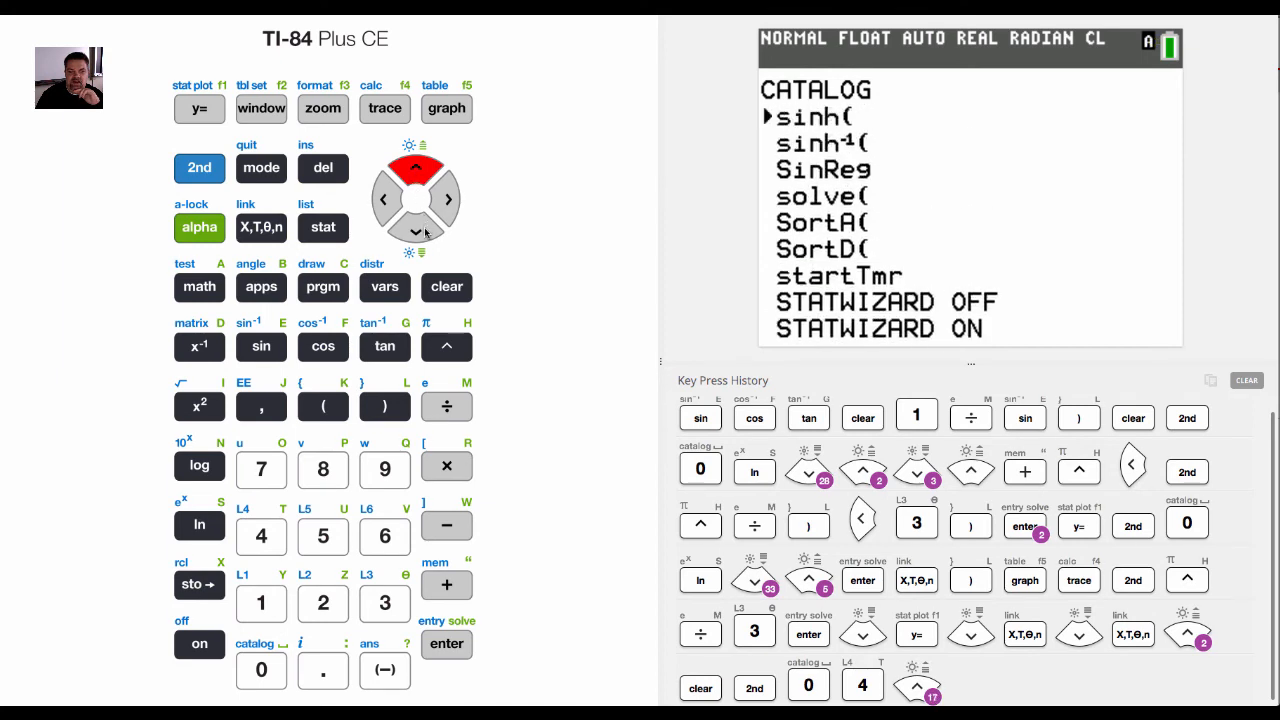
{"action": "left_click", "coordinate": [416, 232]}
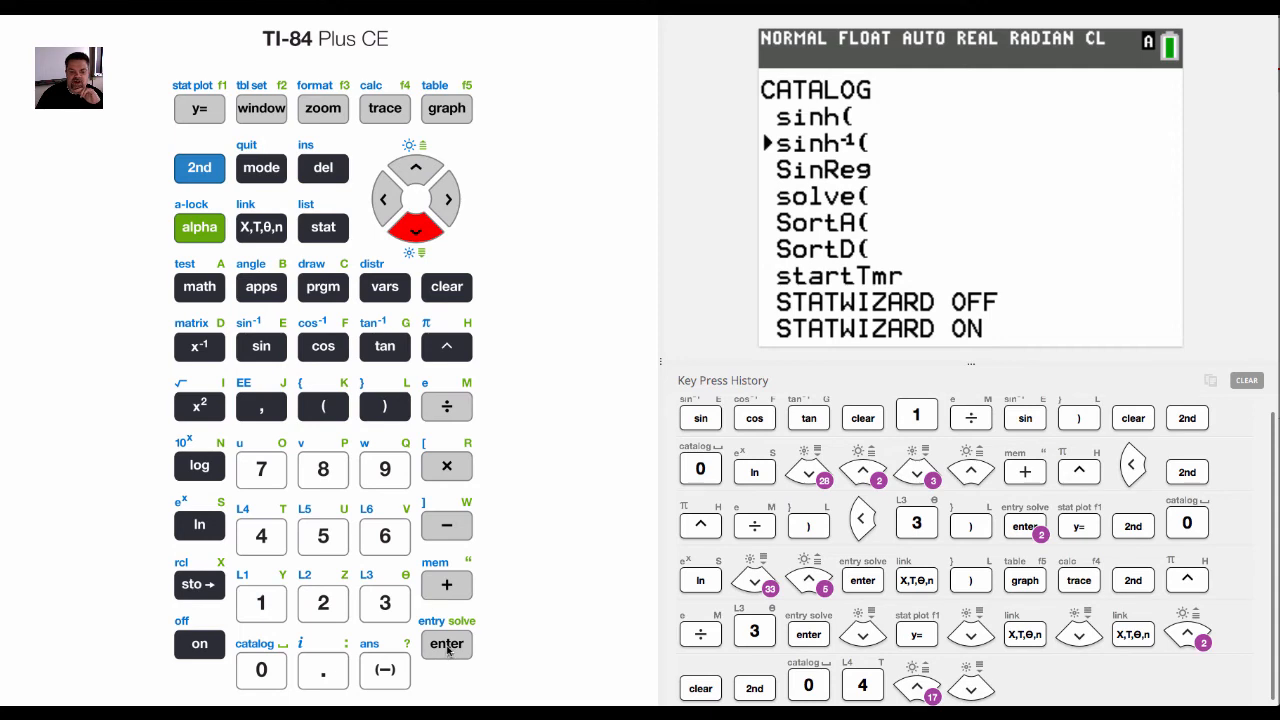
{"action": "left_click", "coordinate": [446, 644]}
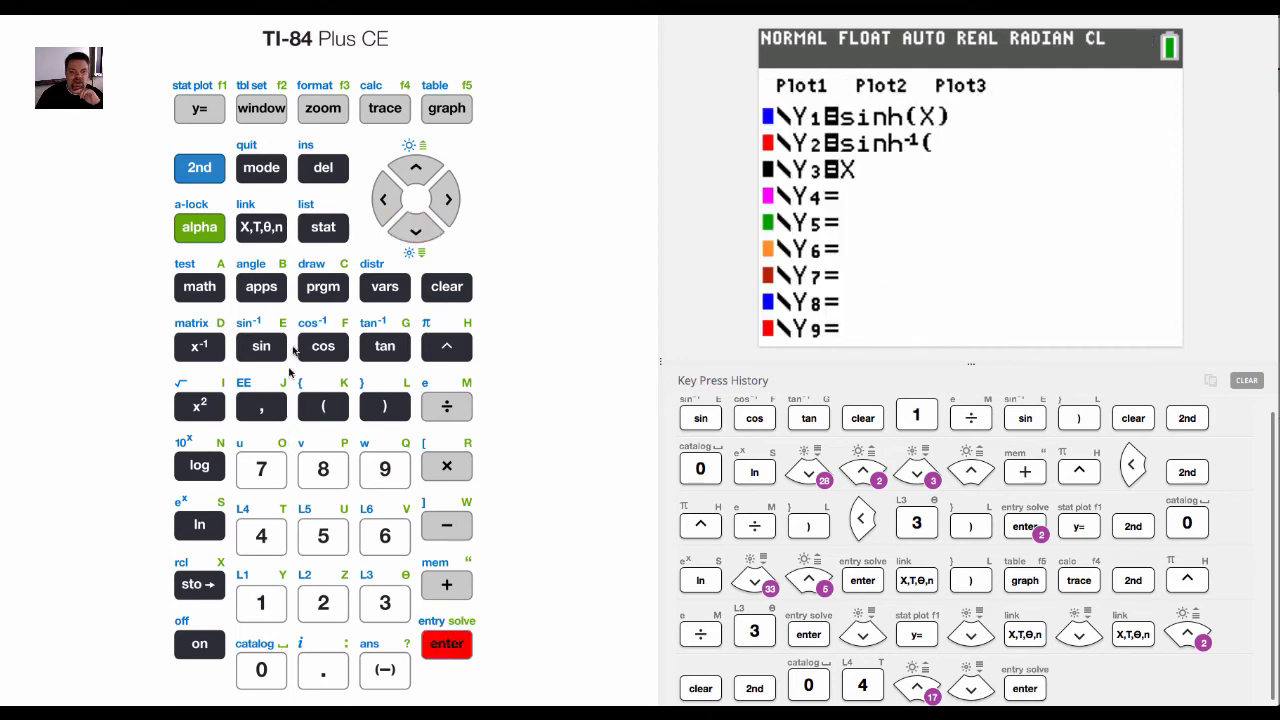
{"action": "left_click", "coordinate": [260, 228]}
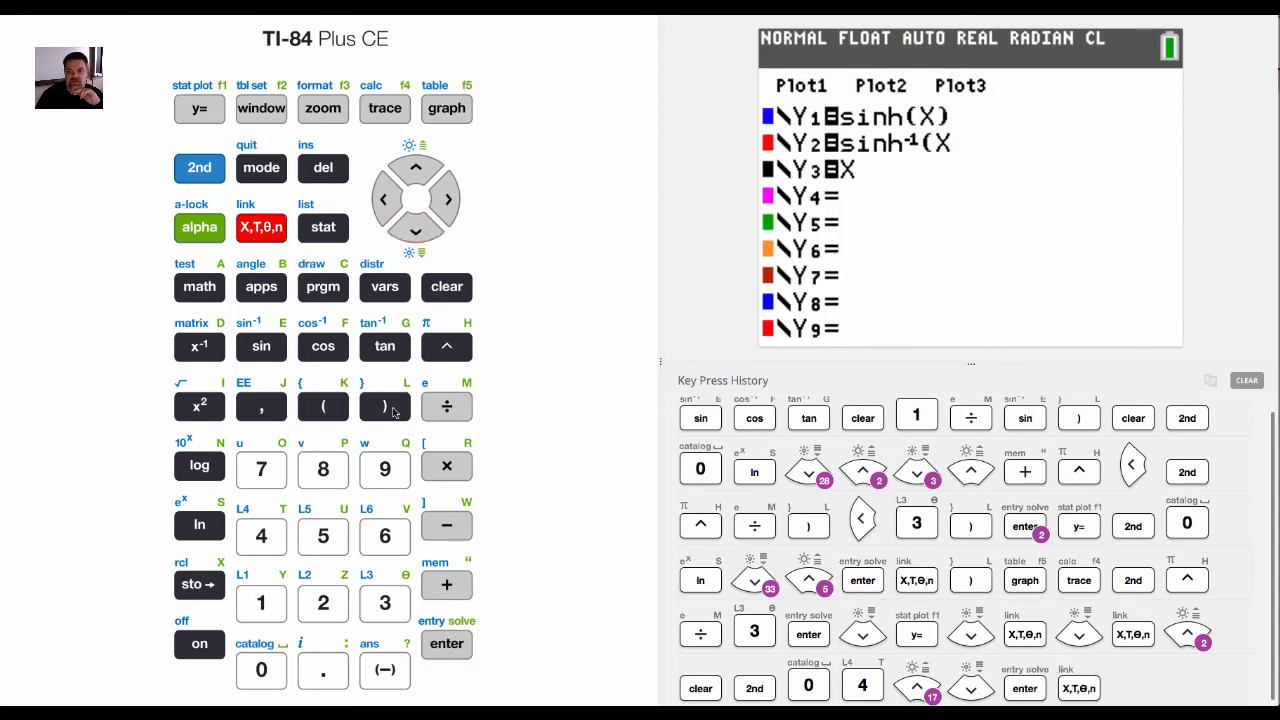
{"action": "left_click", "coordinate": [384, 404]}
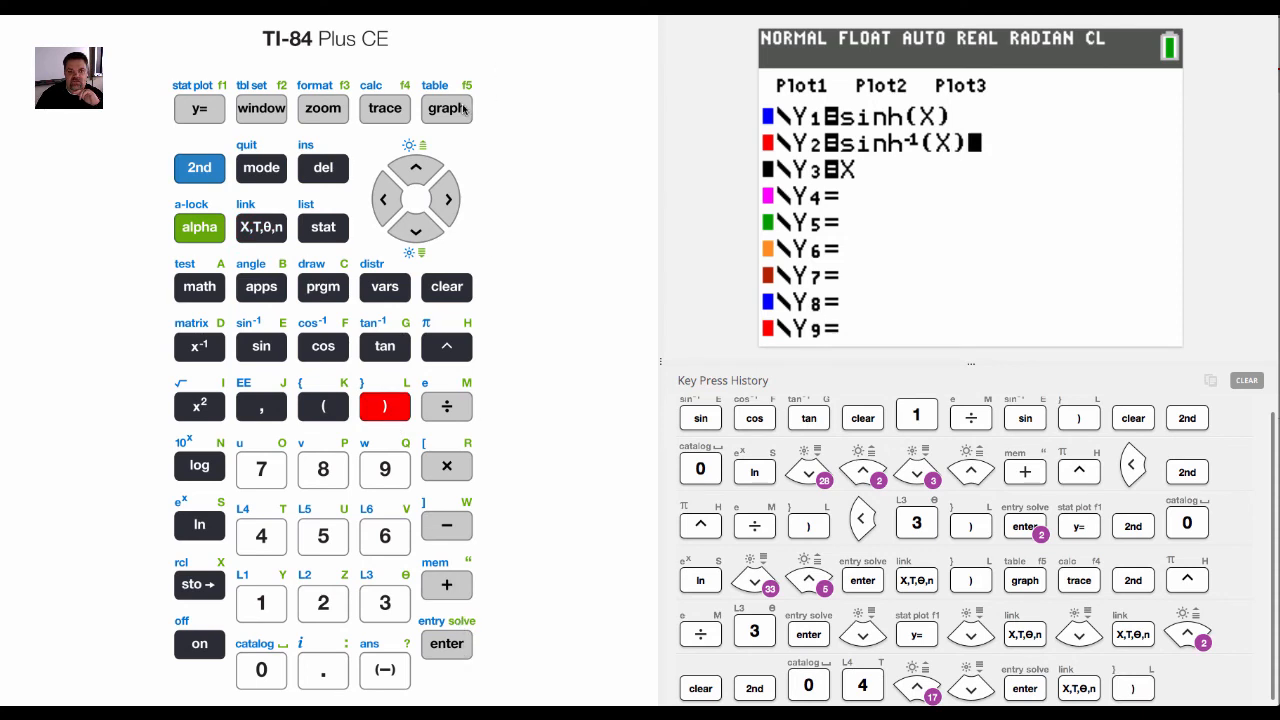
- Draw sinh(X), sinh⁻¹(X) and Y = X together on one graph
{"action": "left_click", "coordinate": [448, 108]}
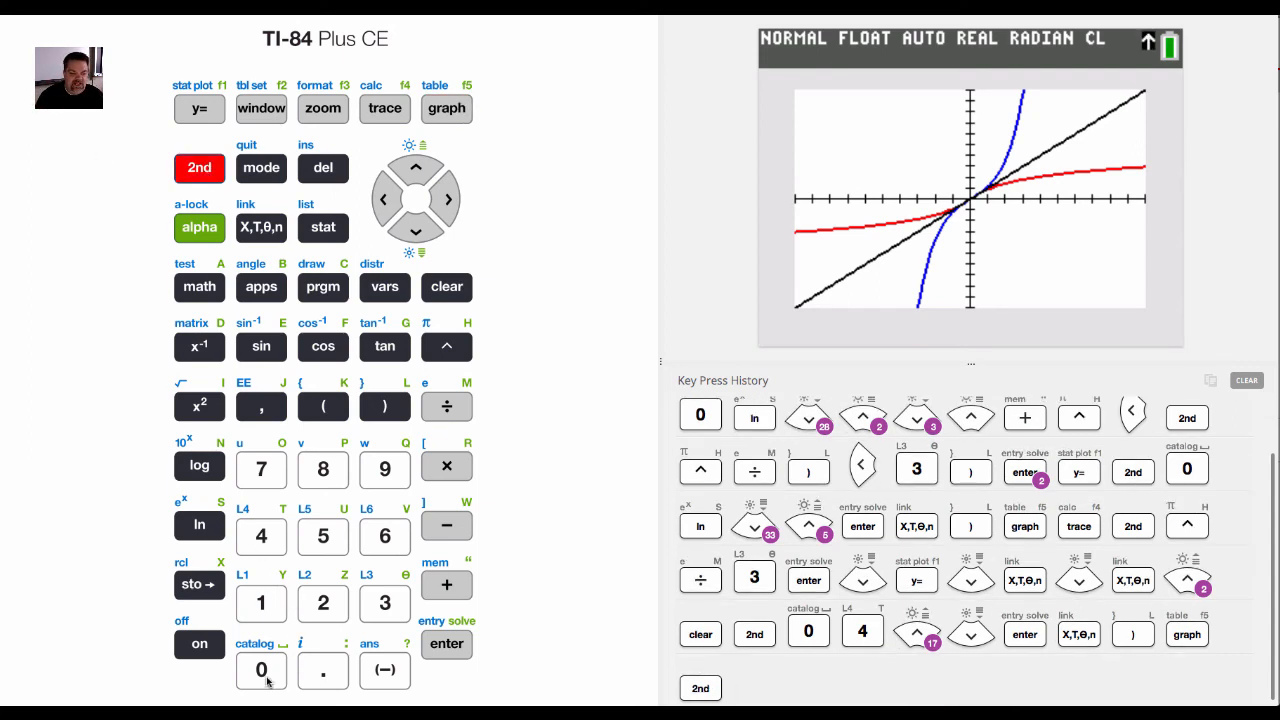
- Reopen the catalog at the C entries, resting on CLASSIC
{"action": "left_click", "coordinate": [260, 670]}
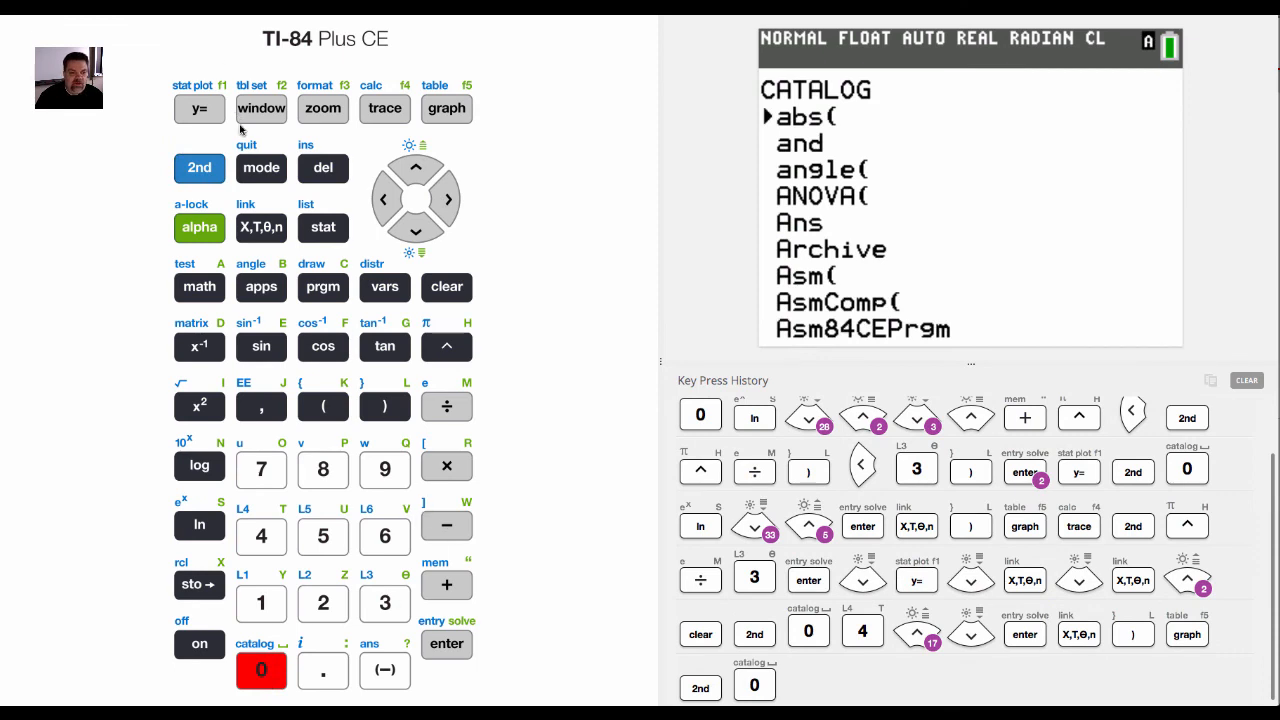
{"action": "left_click", "coordinate": [322, 288]}
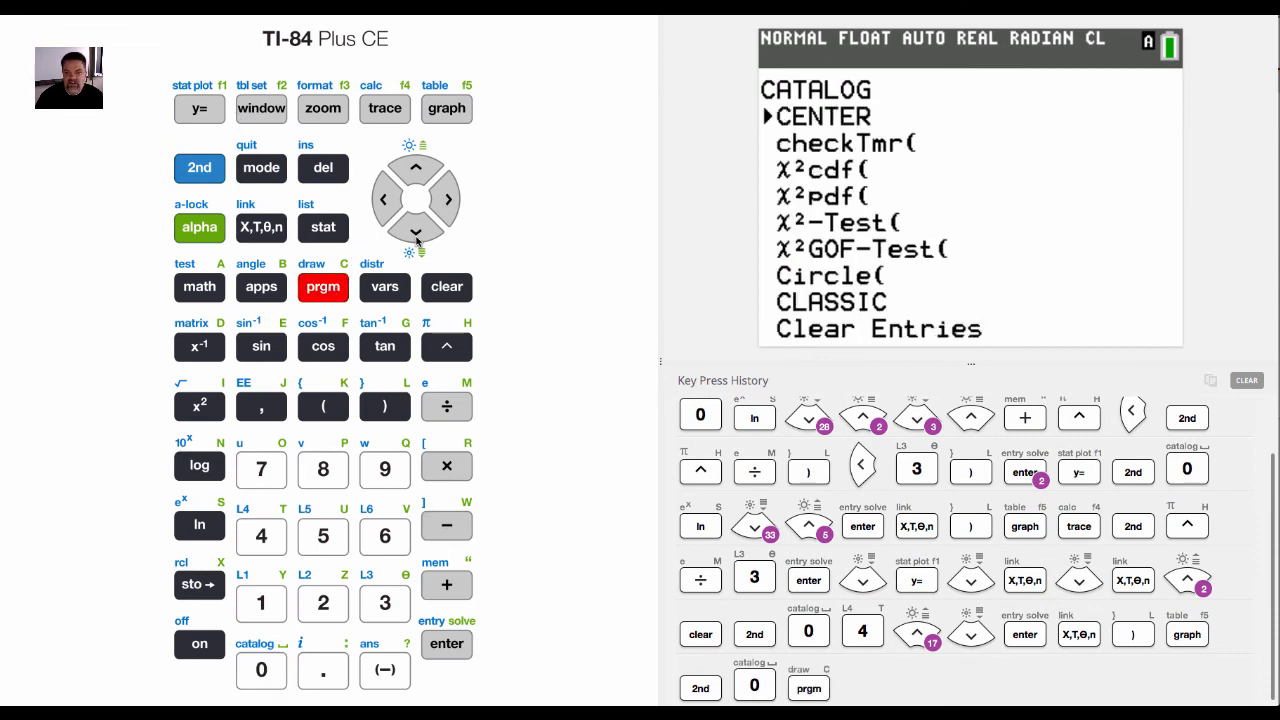
{"action": "left_click", "coordinate": [416, 232]}
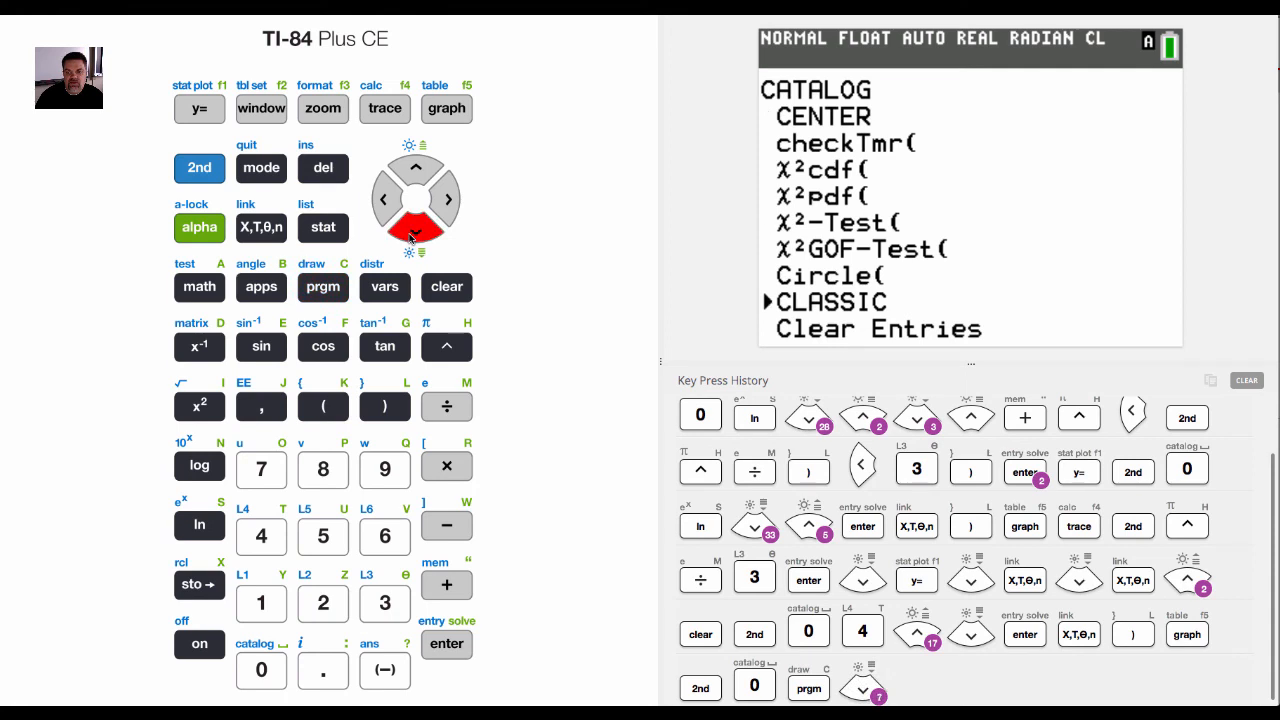